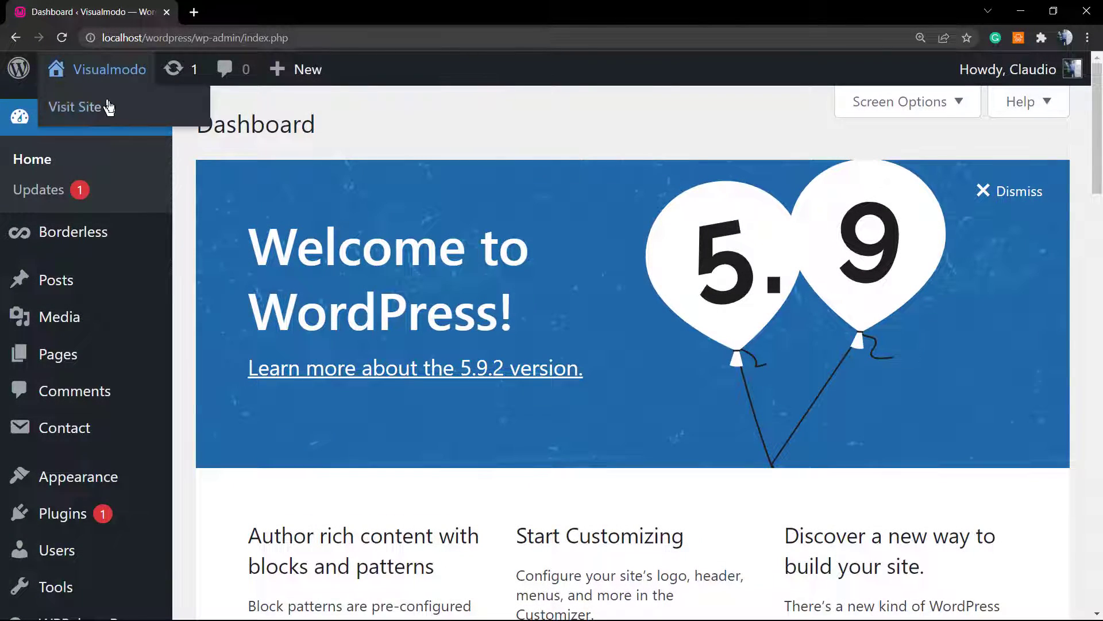
Step: Open the live site's About Us page in a second tab alongside the installed themes list
click(76, 106)
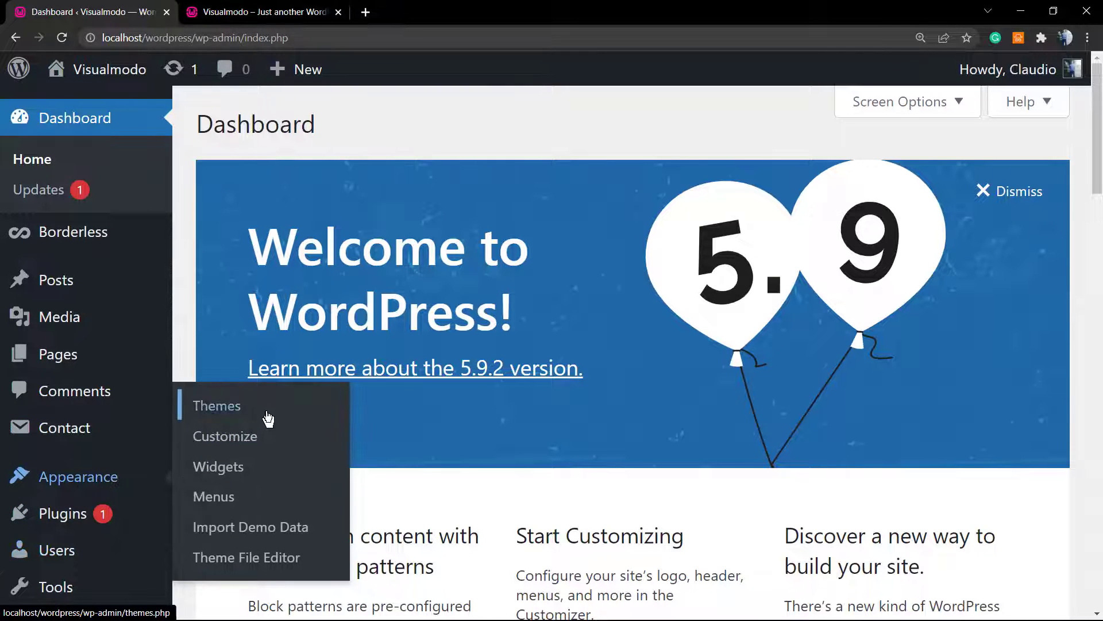
click(217, 406)
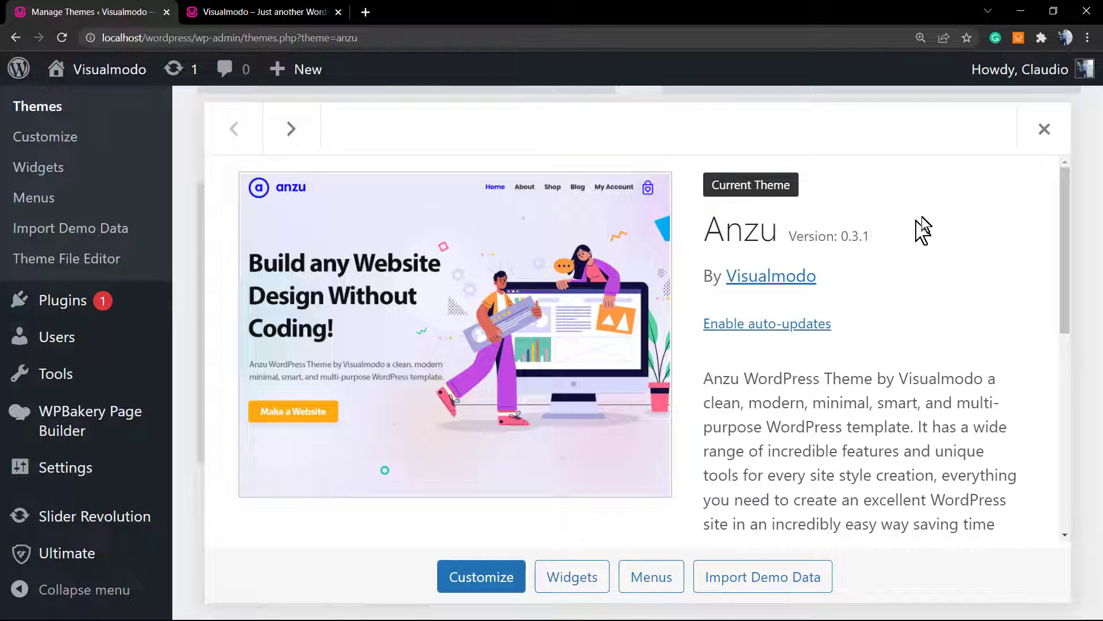
click(261, 11)
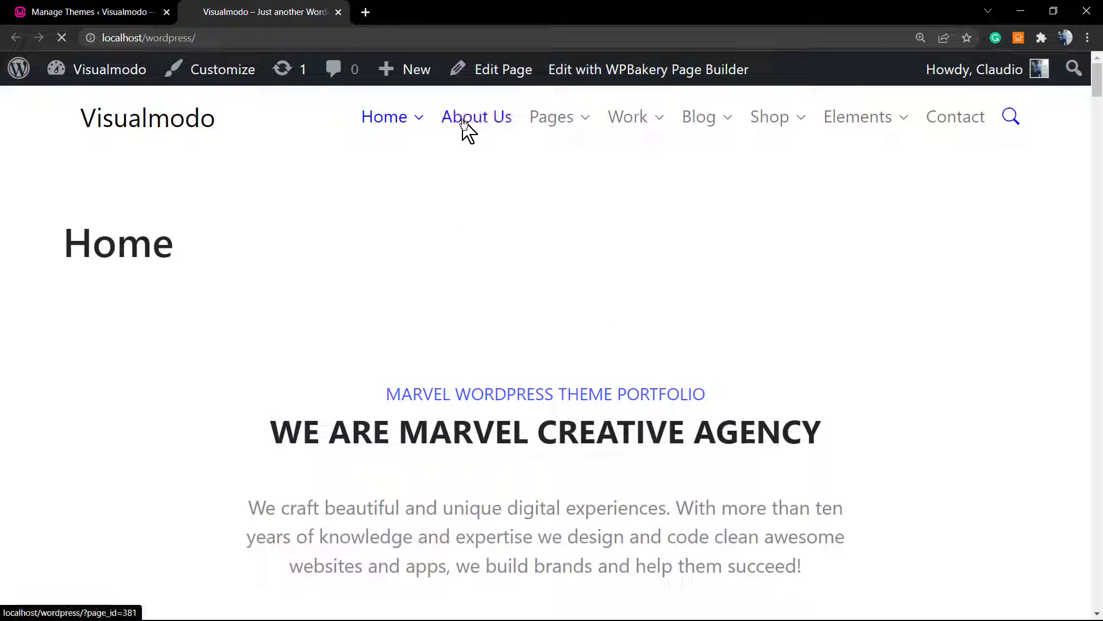
click(476, 116)
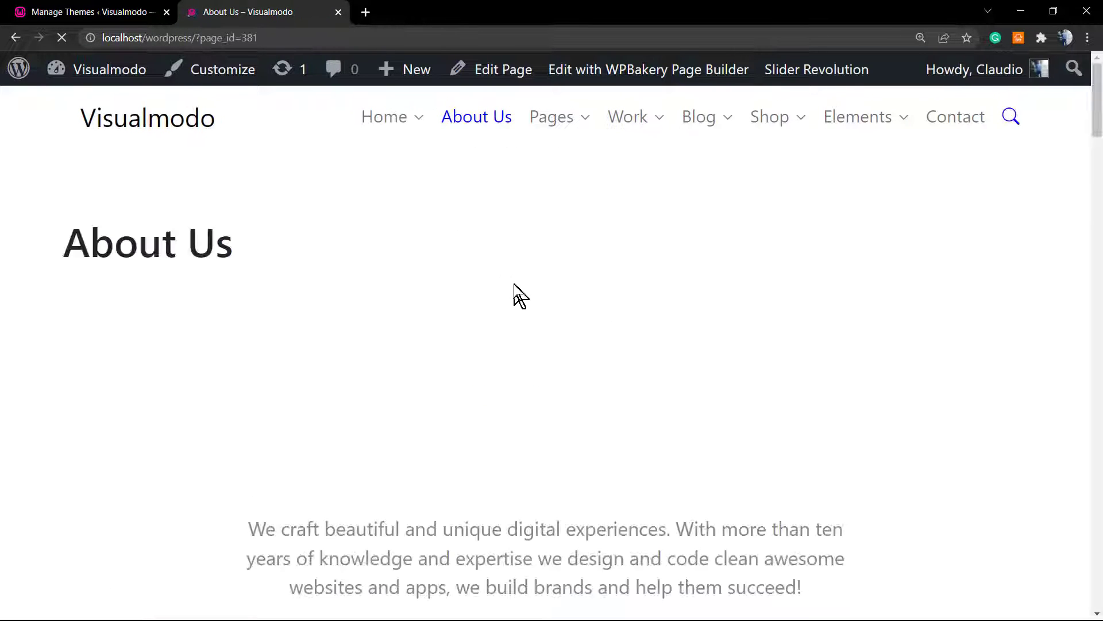
scroll(down, 3)
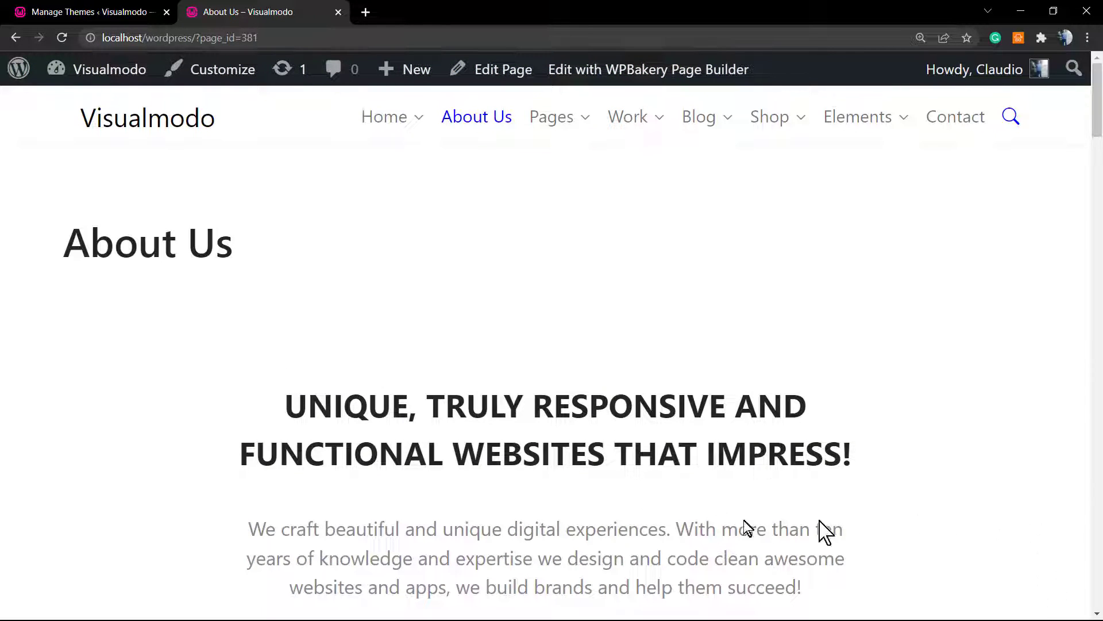
mouse_move(123, 21)
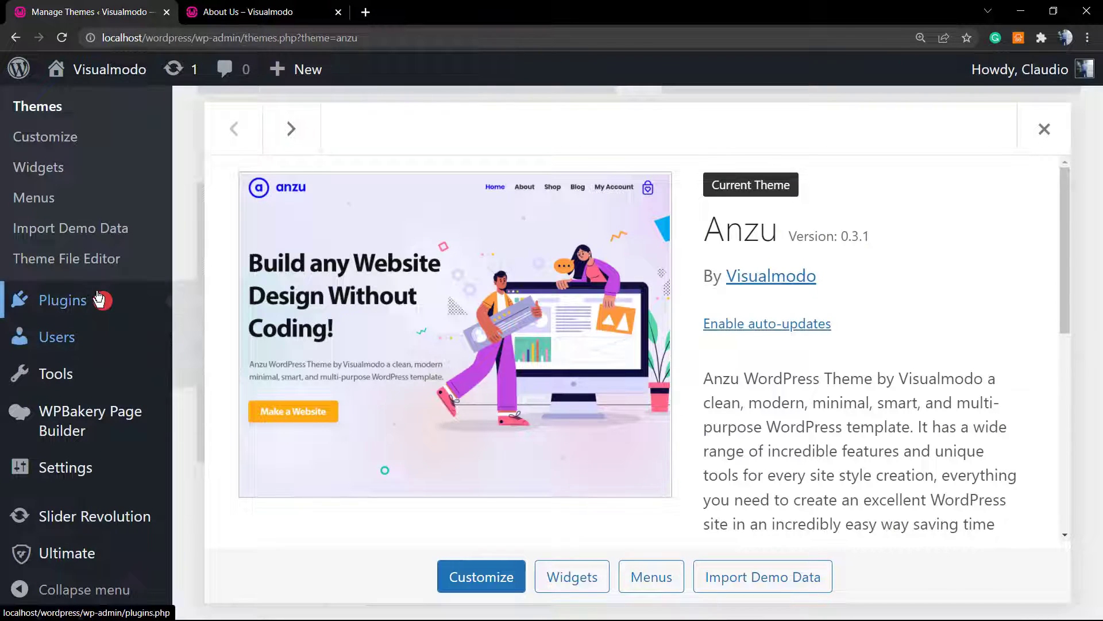
Step: Close the Anzu theme details overlay and launch the theme Customizer with live preview
scroll(down, 3)
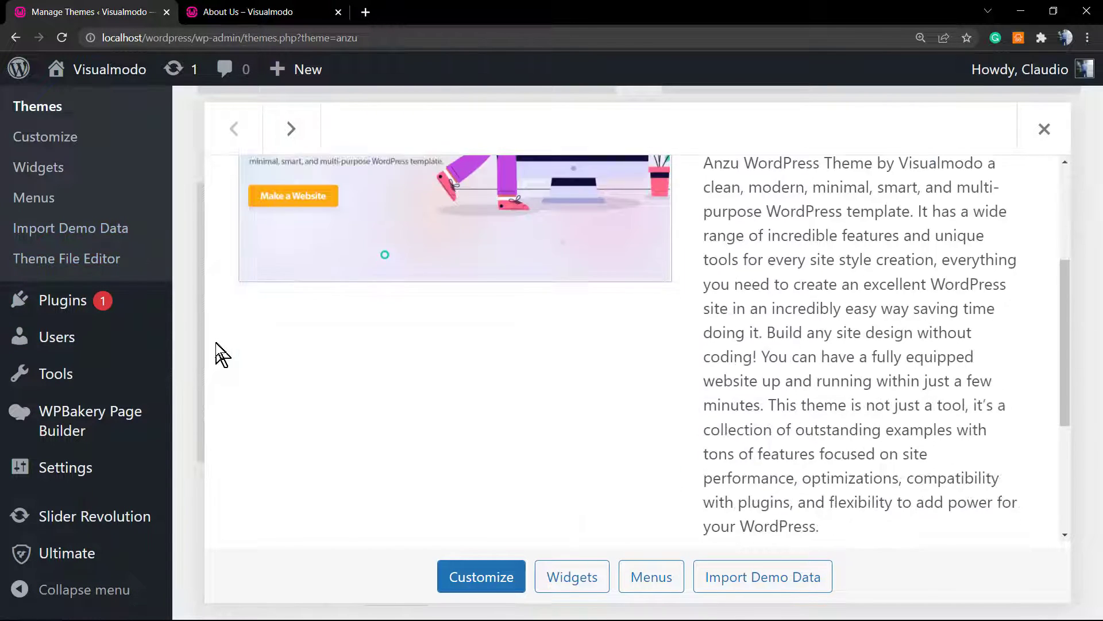
click(1044, 129)
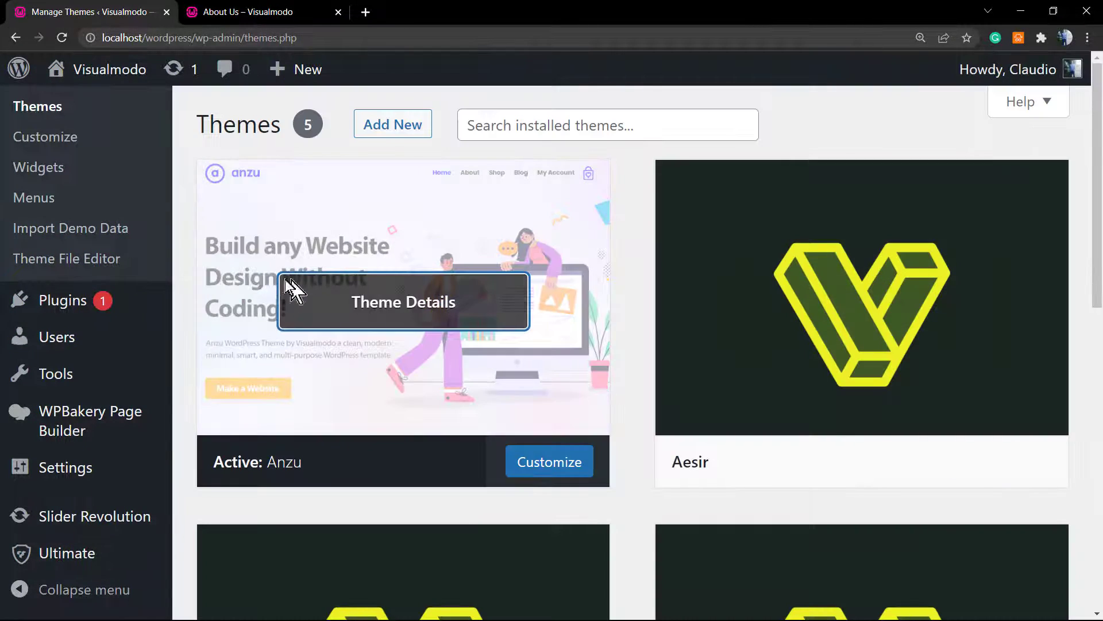
mouse_move(45, 137)
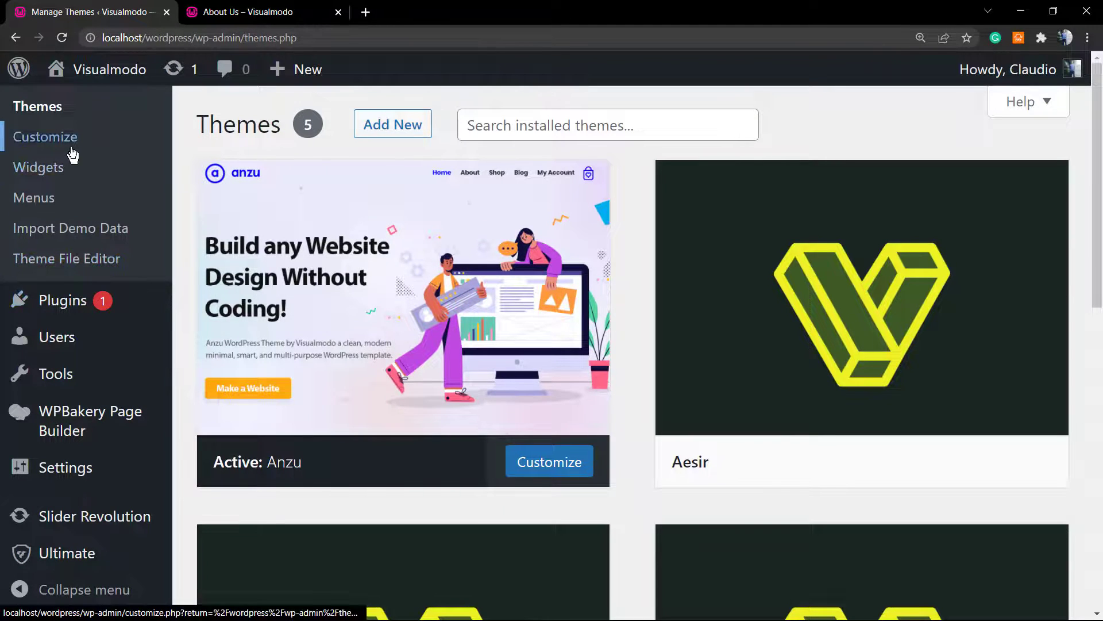
mouse_move(404, 317)
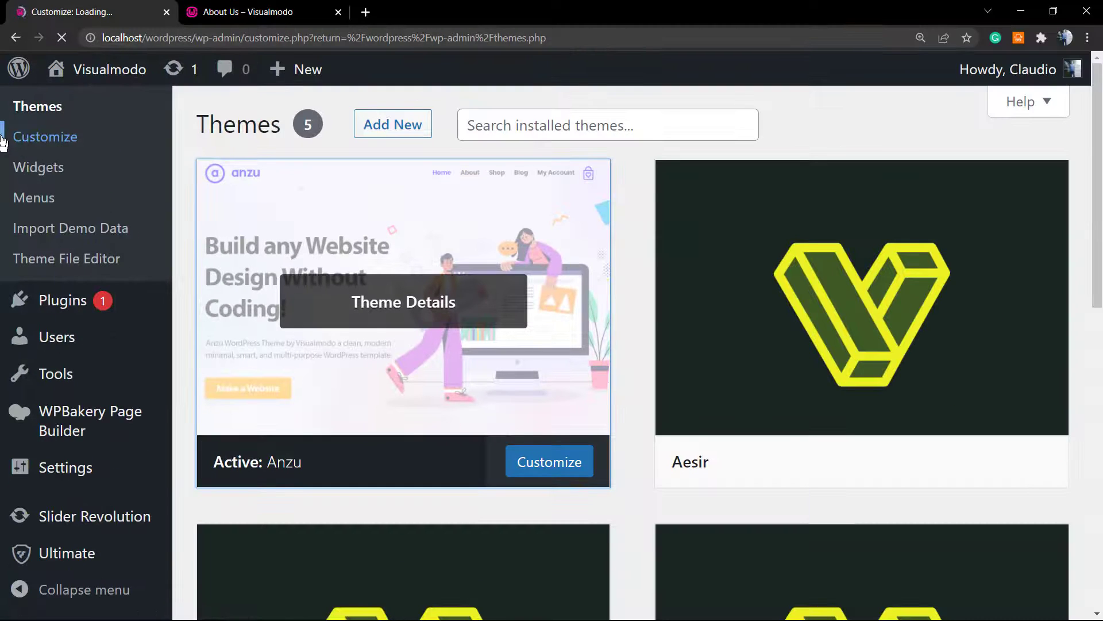
click(549, 462)
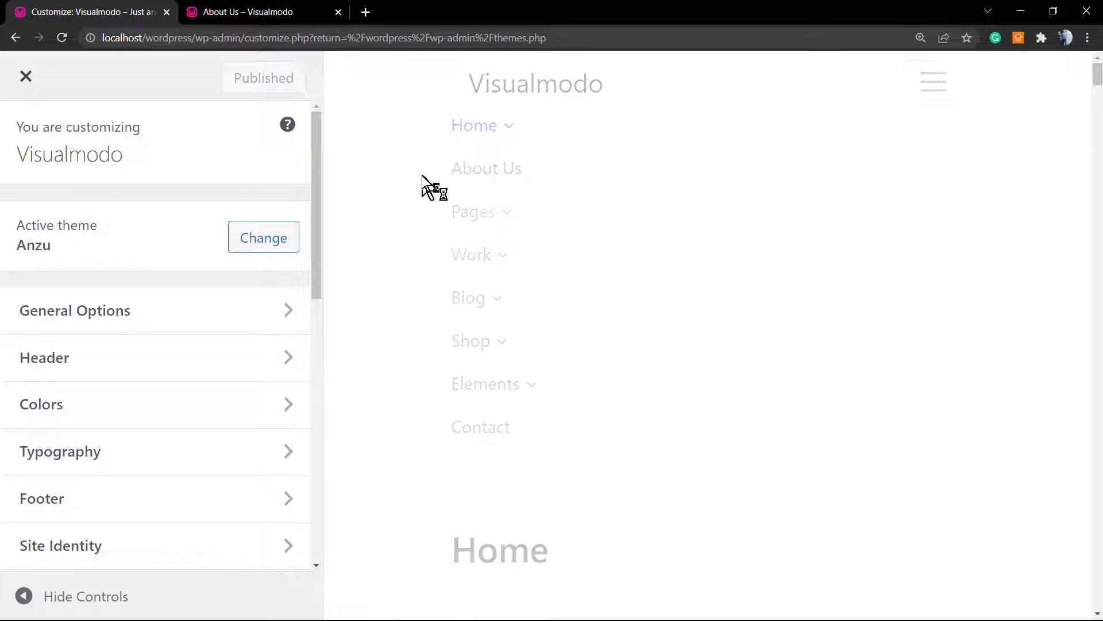
Step: Show the About Us page in the Customizer preview and reach the Scroll To Top section
click(485, 168)
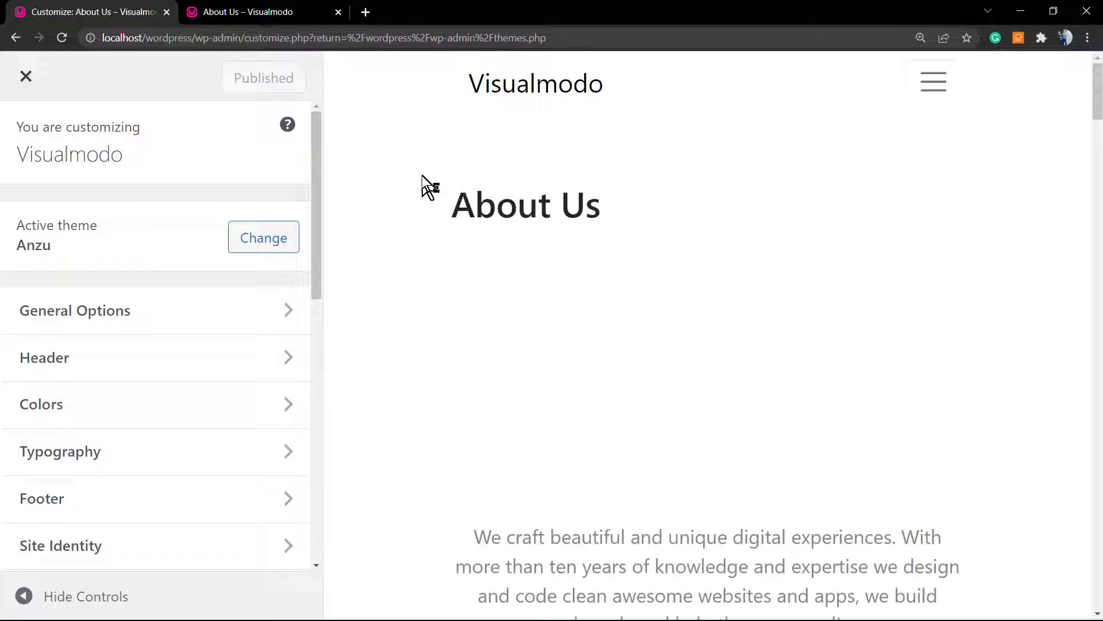
scroll(down, 3)
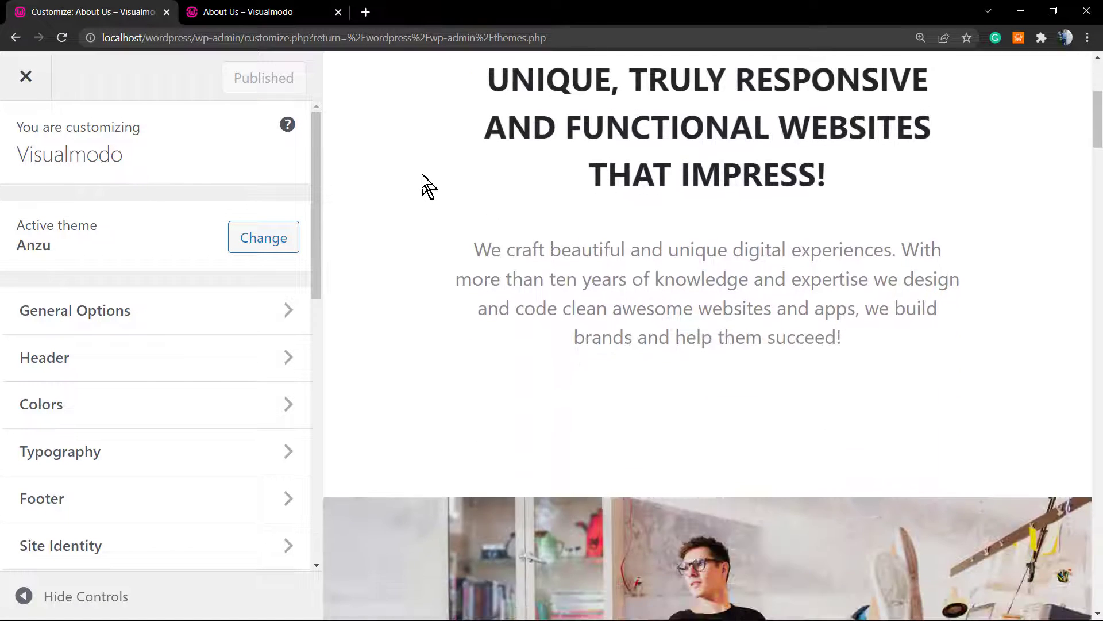
scroll(down, 3)
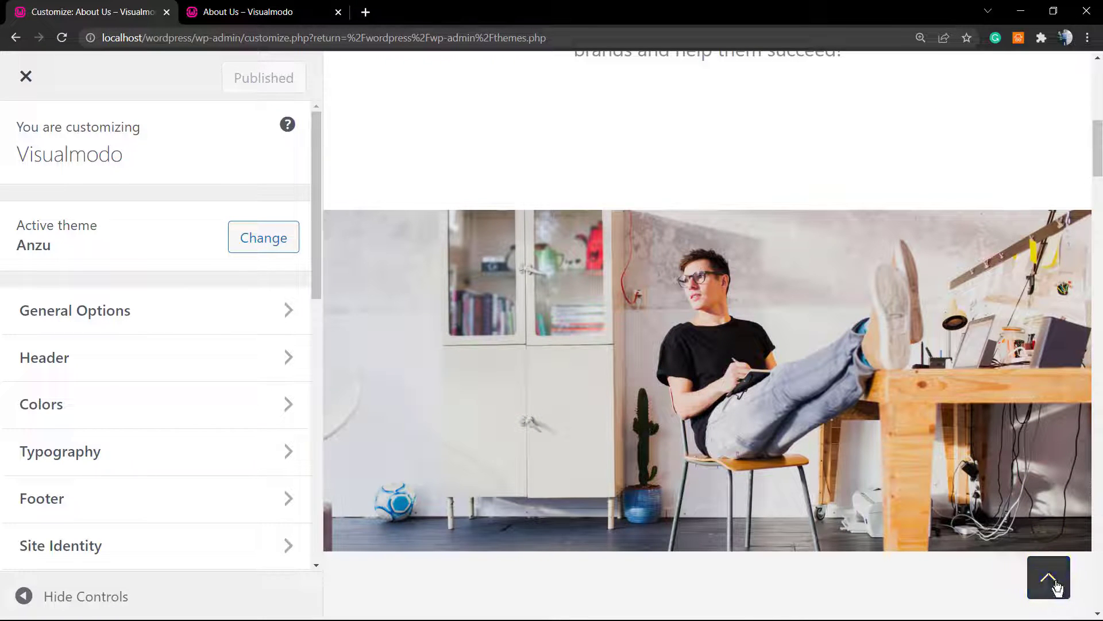
click(1048, 577)
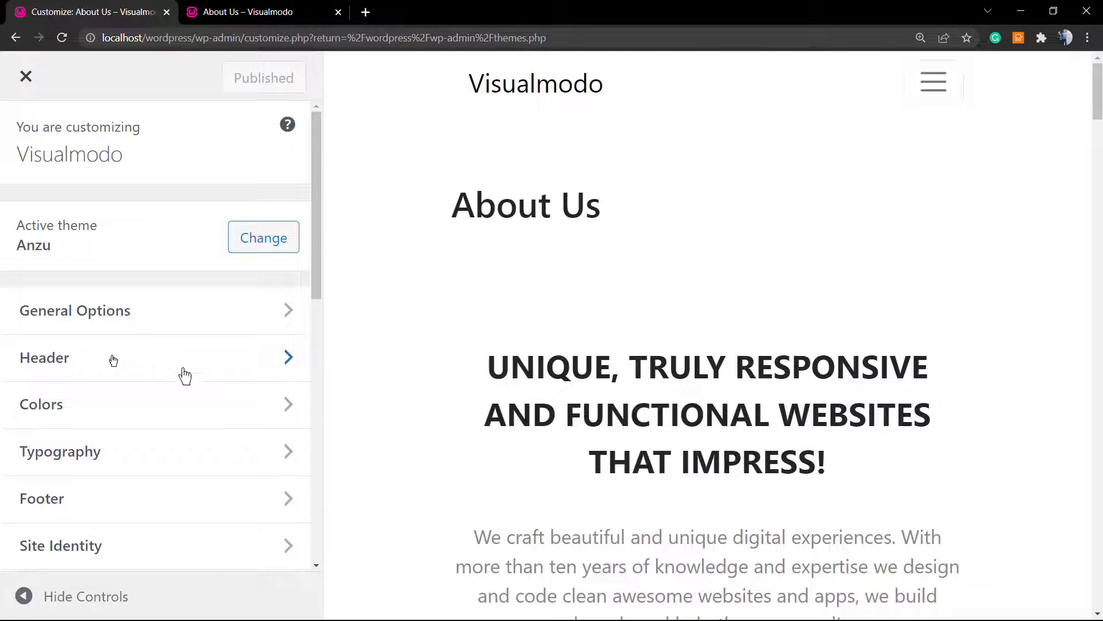
scroll(down, 3)
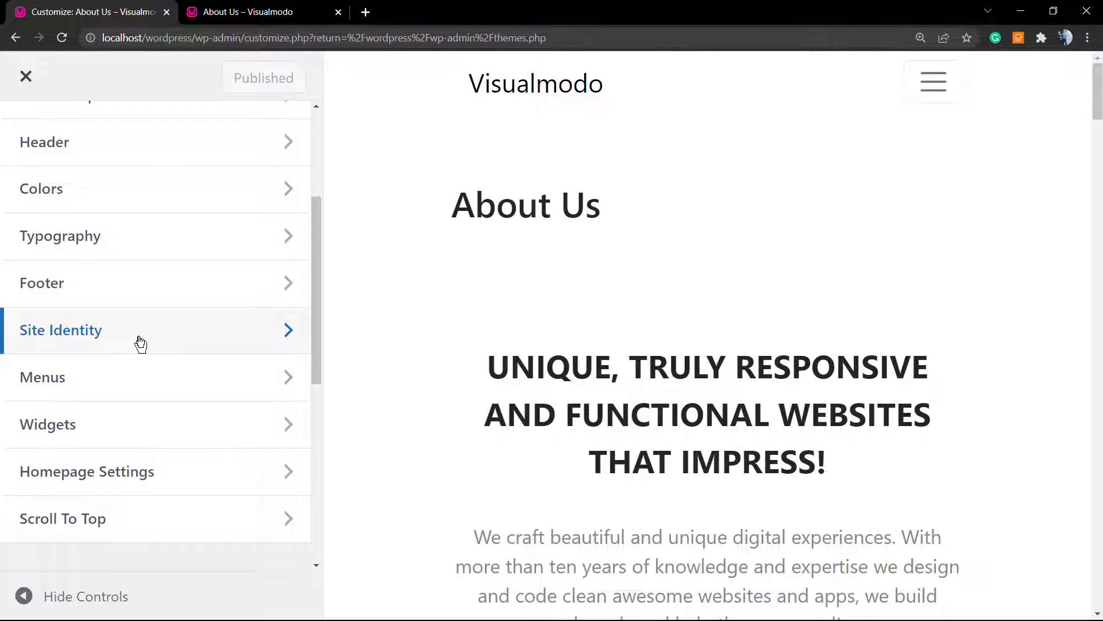
scroll(down, 3)
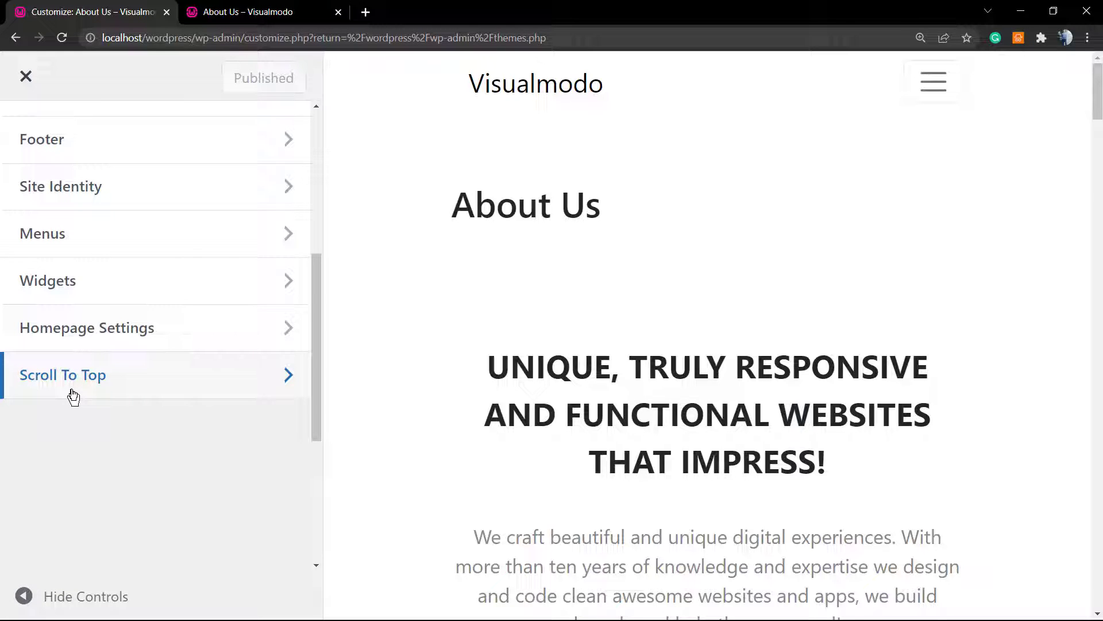
click(62, 375)
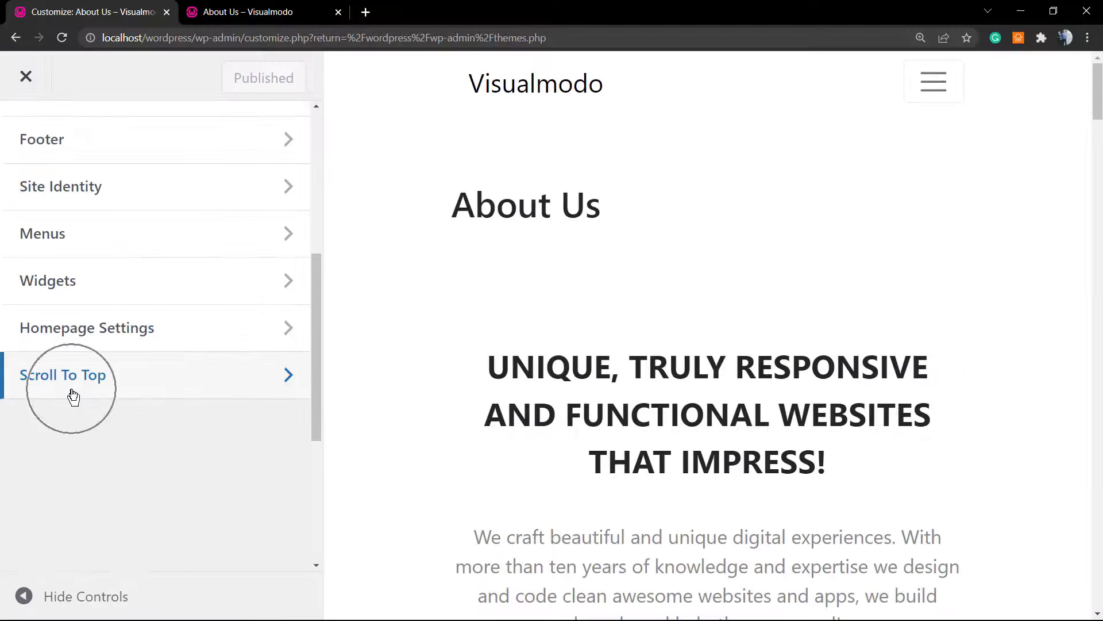
Step: Enter the Scroll To Top settings and reload the live About Us page tab
click(64, 374)
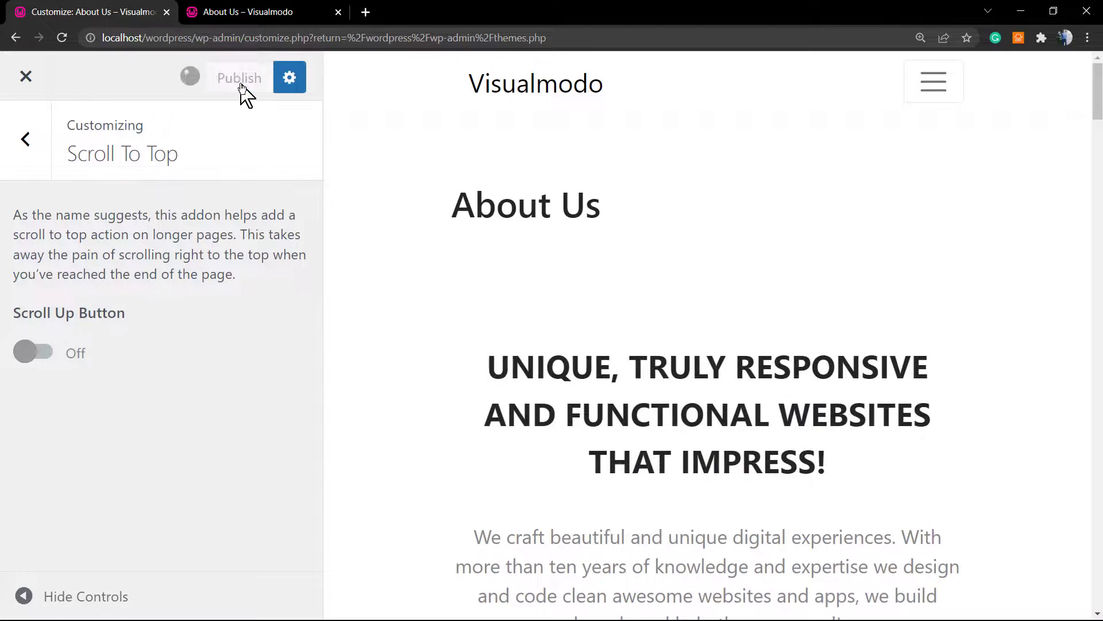
click(239, 77)
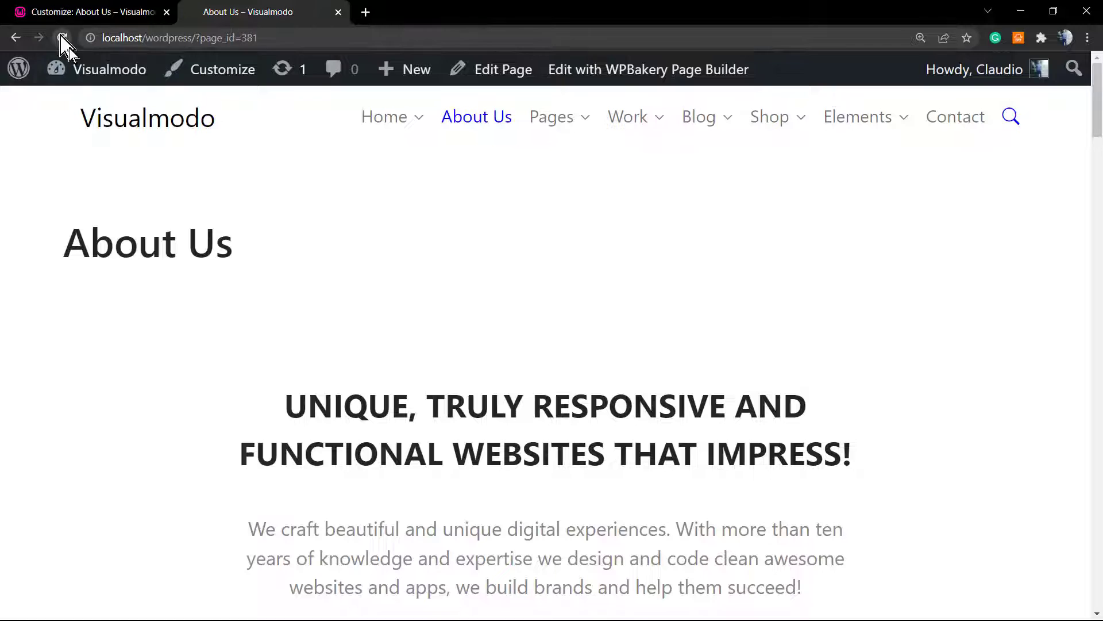
click(62, 38)
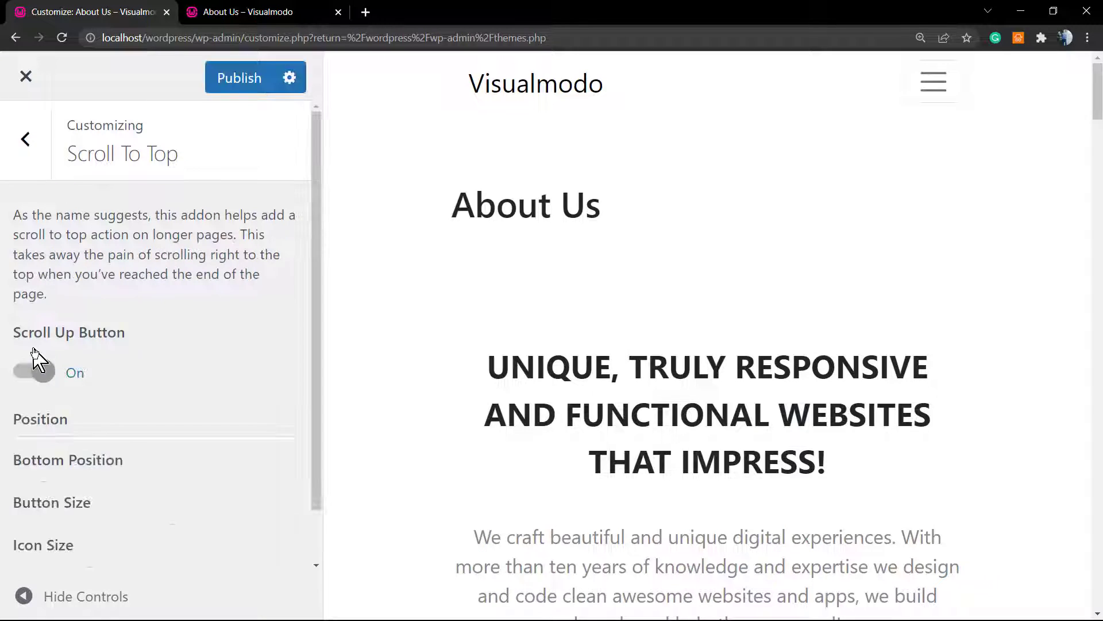
Step: Set the scroll-up button position to Left, publish, and return to the Customizer tab
click(155, 381)
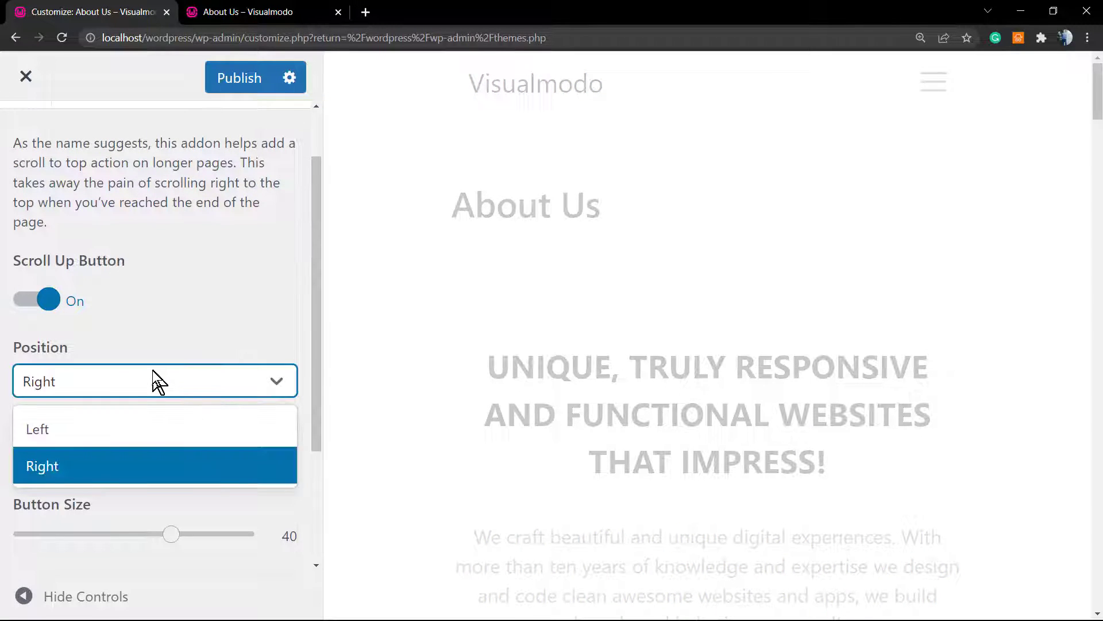
click(37, 428)
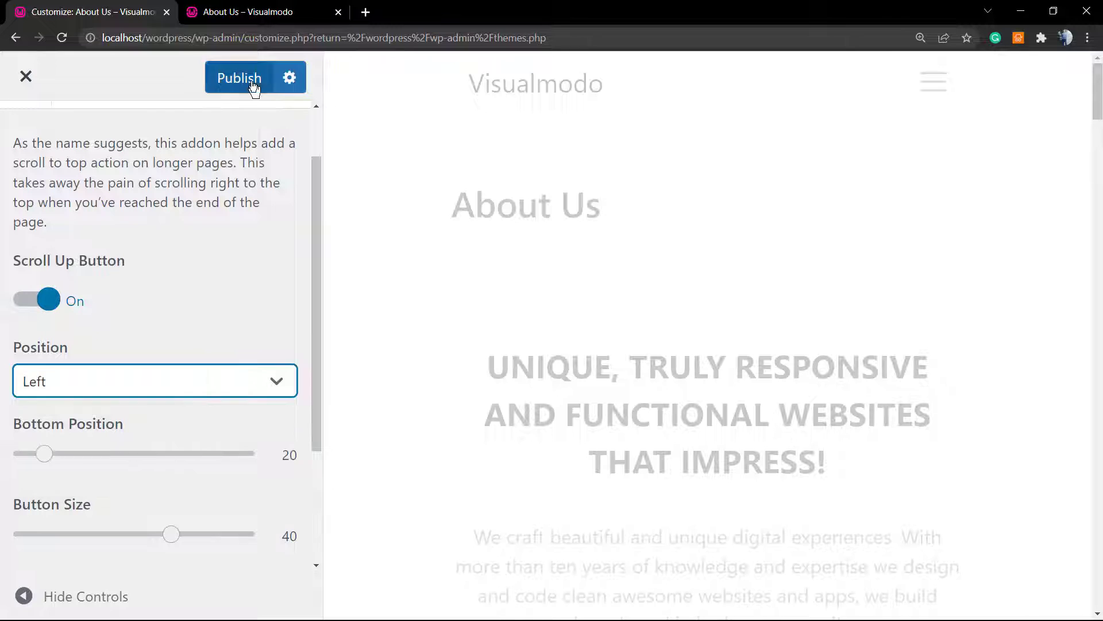
click(253, 12)
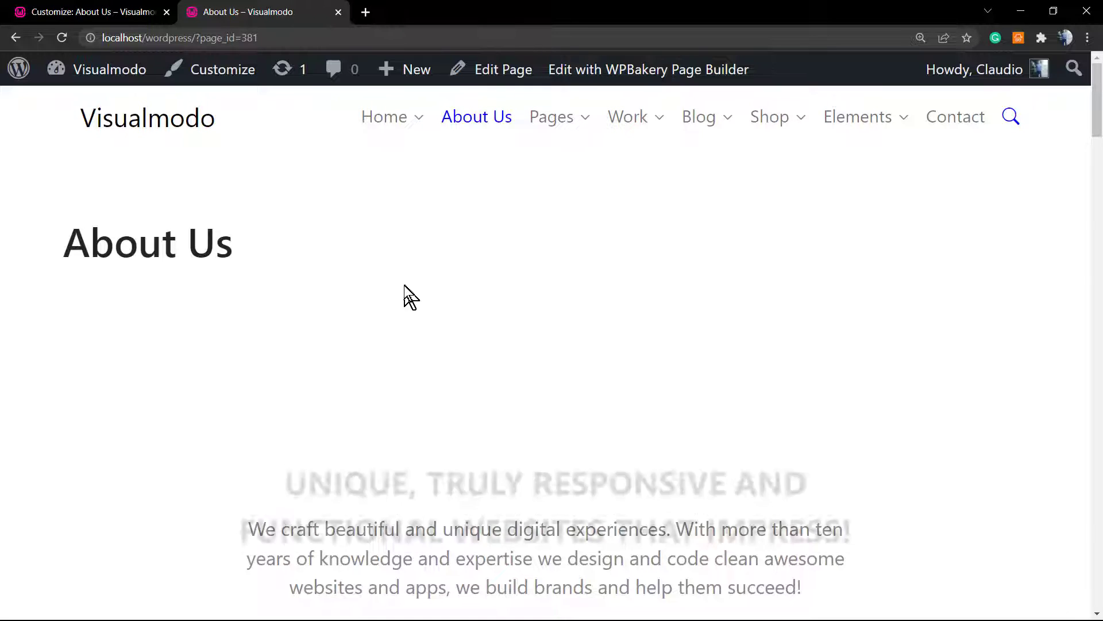
scroll(down, 3)
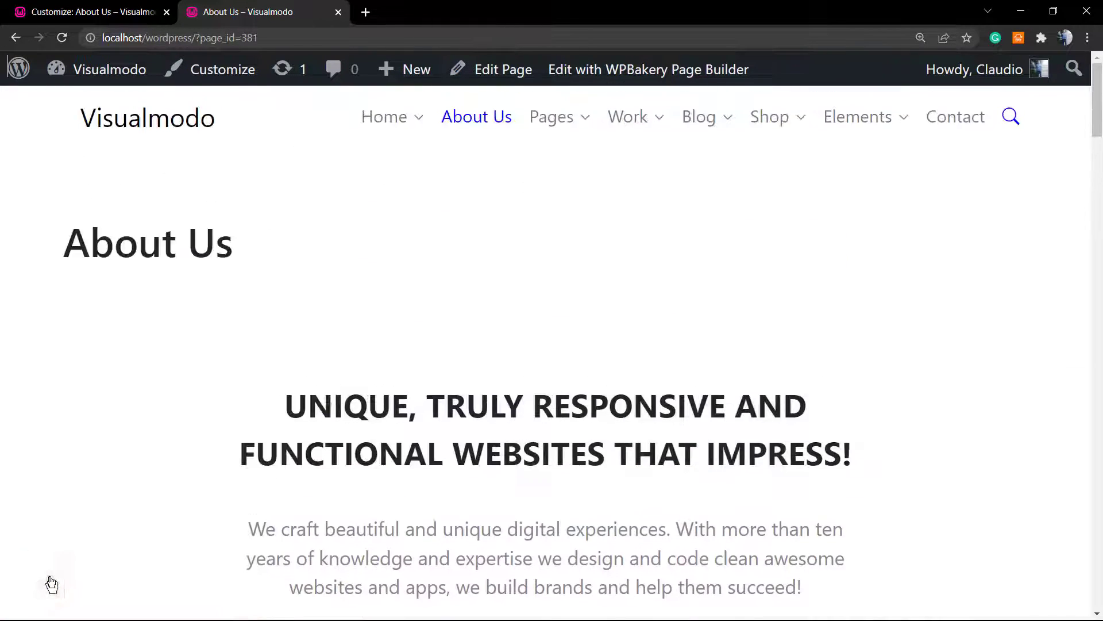
click(89, 12)
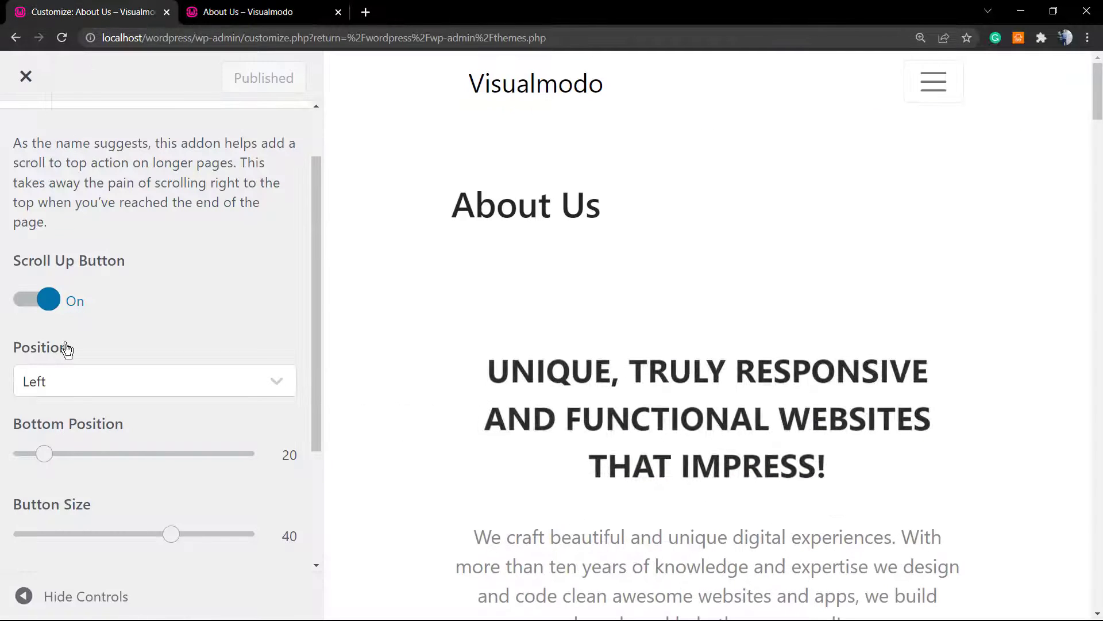
Step: Place the scroll-up button on the Right with bottom position 70 and publish
click(156, 380)
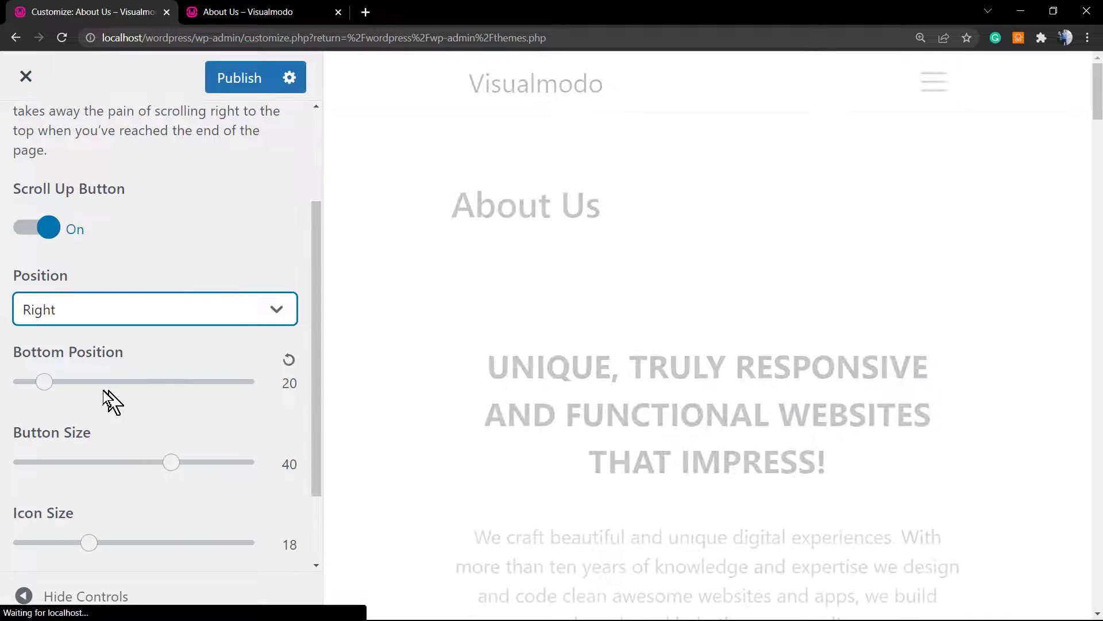
drag(44, 381, 65, 381)
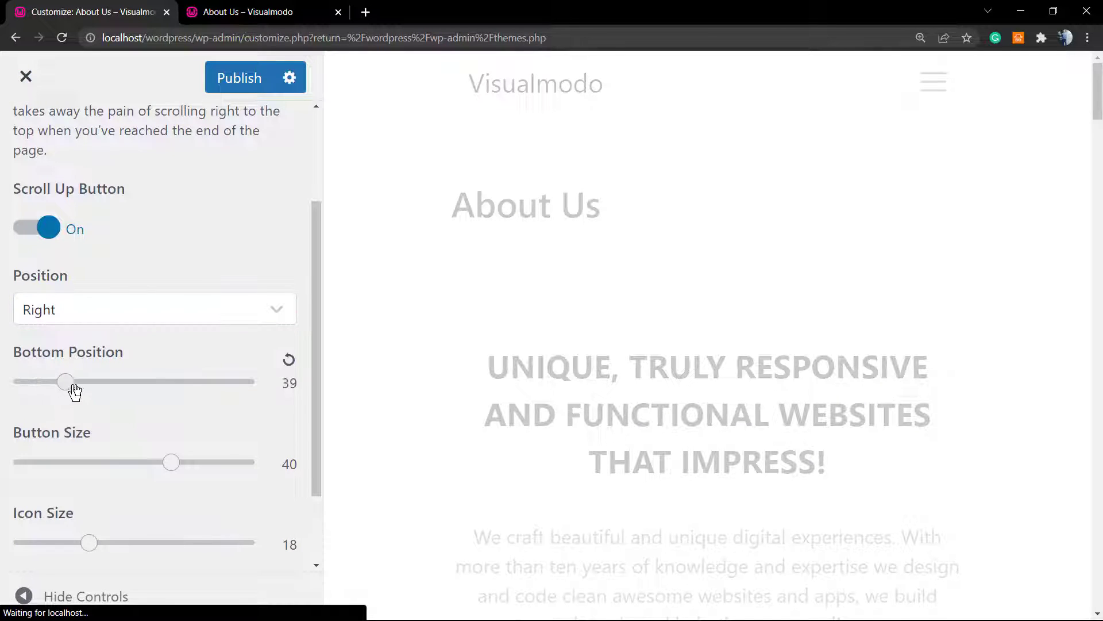
drag(66, 381, 96, 382)
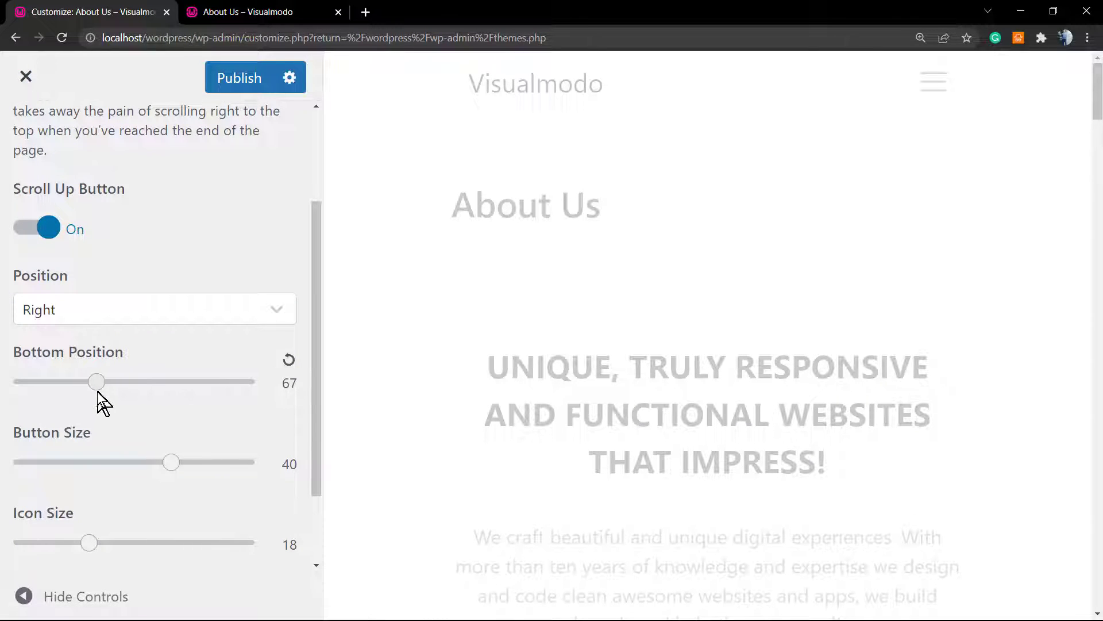
drag(97, 382, 99, 382)
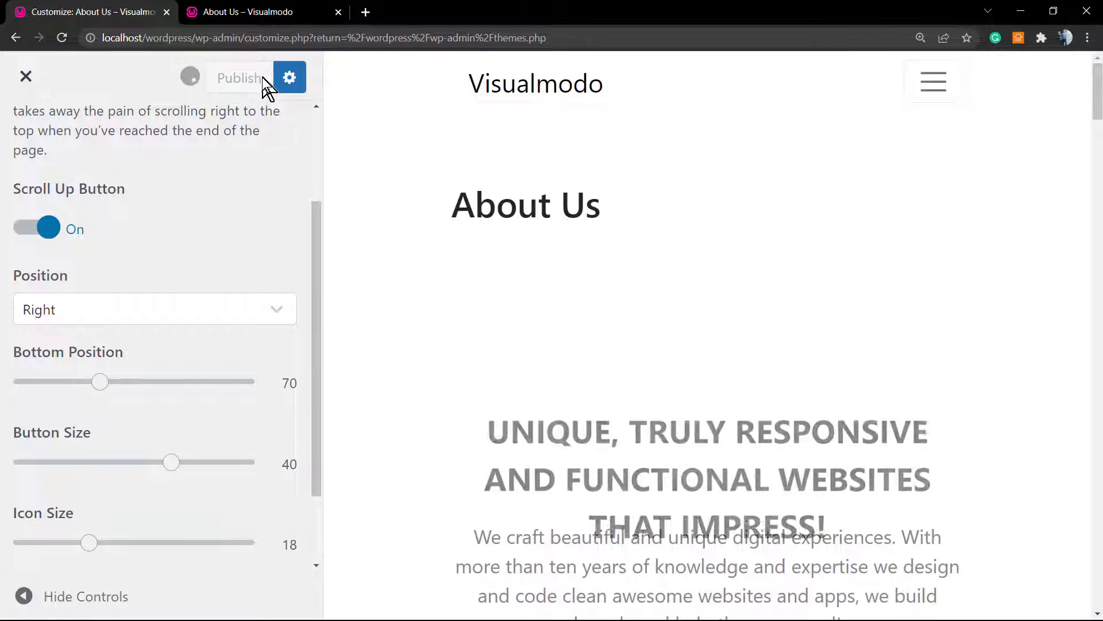
click(239, 77)
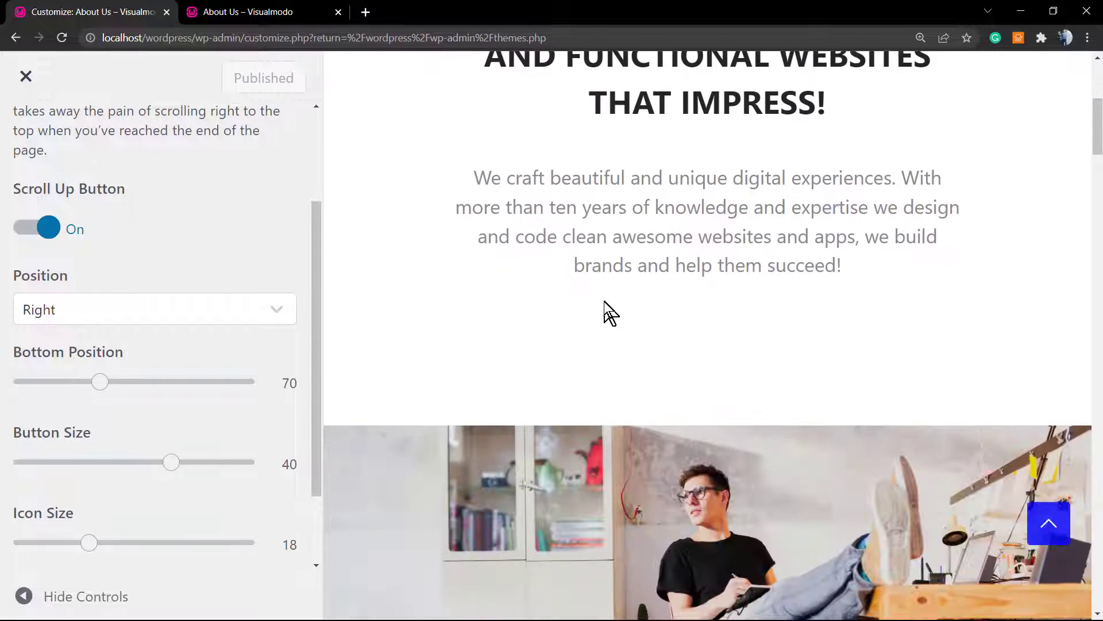
Step: Check the repositioned button on the live About Us page
scroll(down, 3)
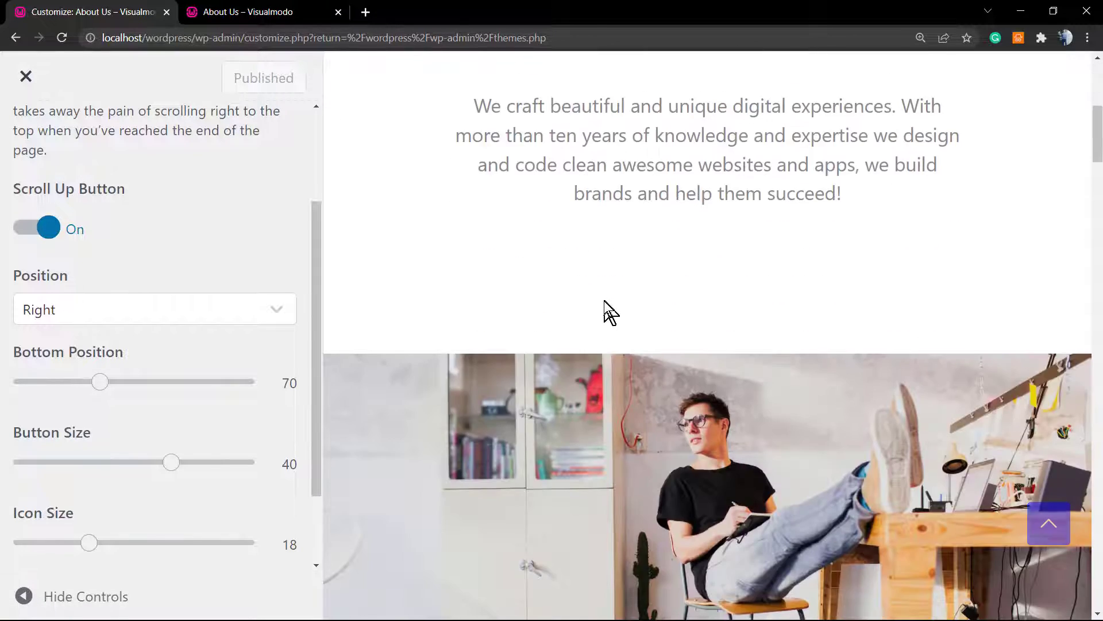
click(261, 11)
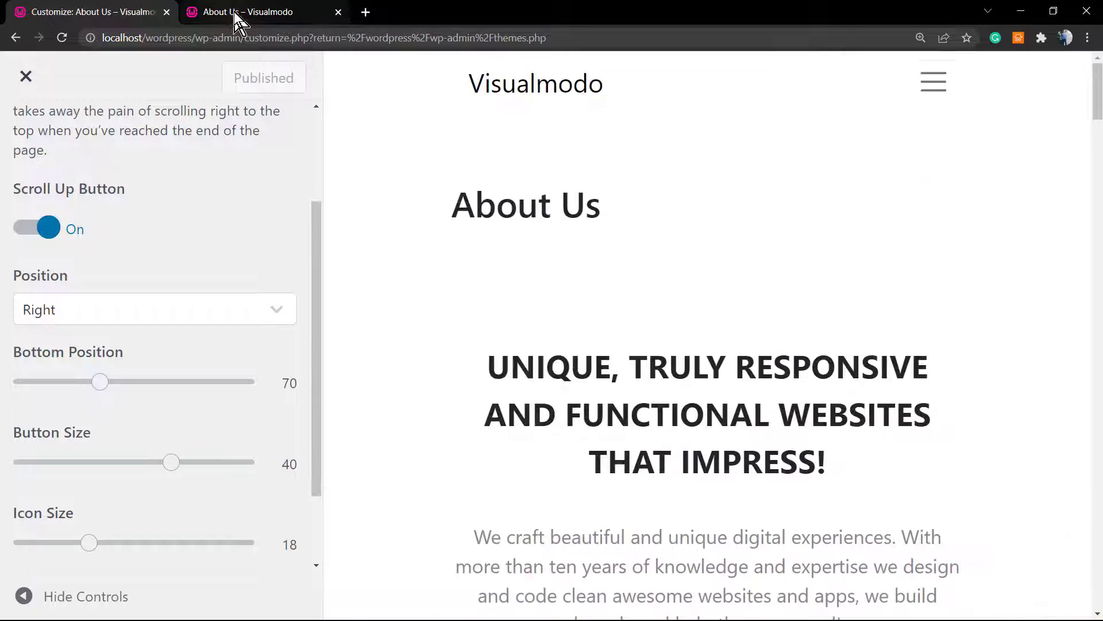
click(261, 12)
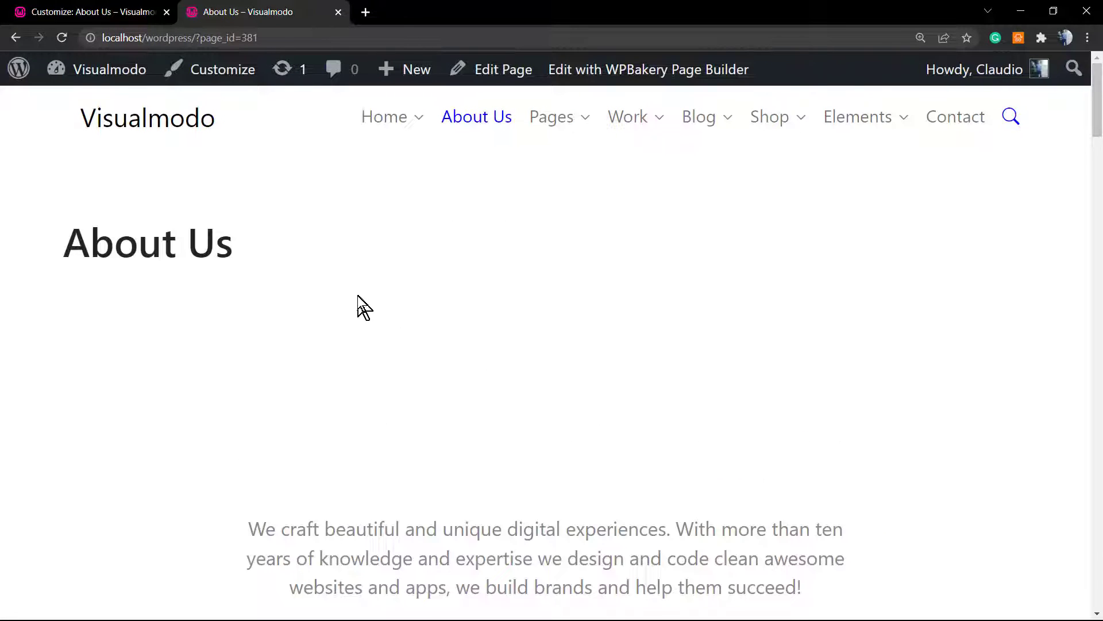
scroll(down, 3)
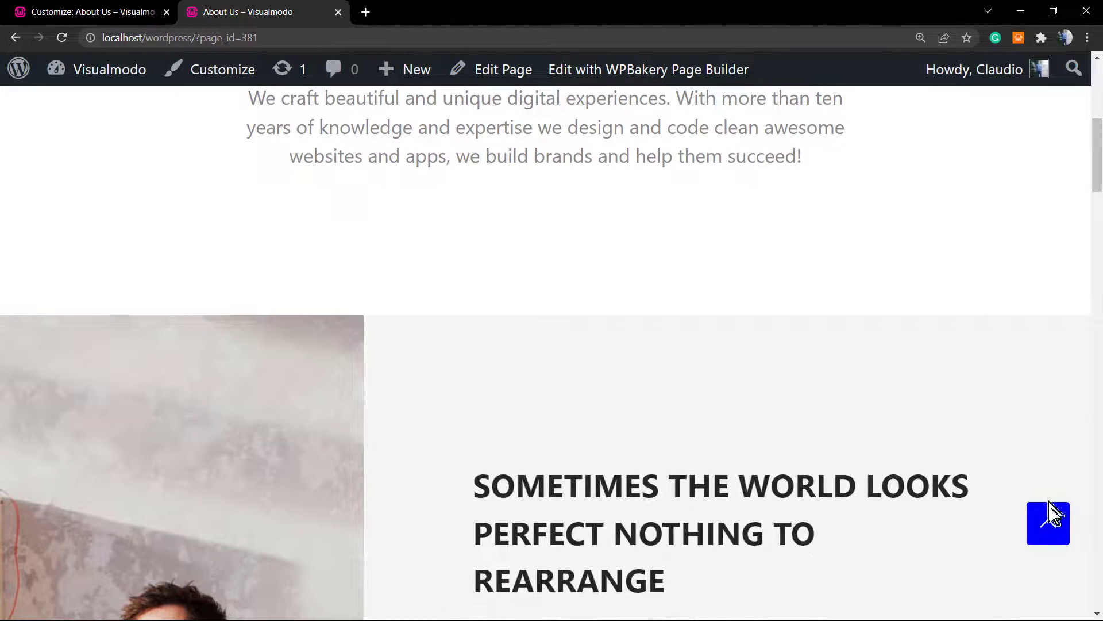
scroll(up, 3)
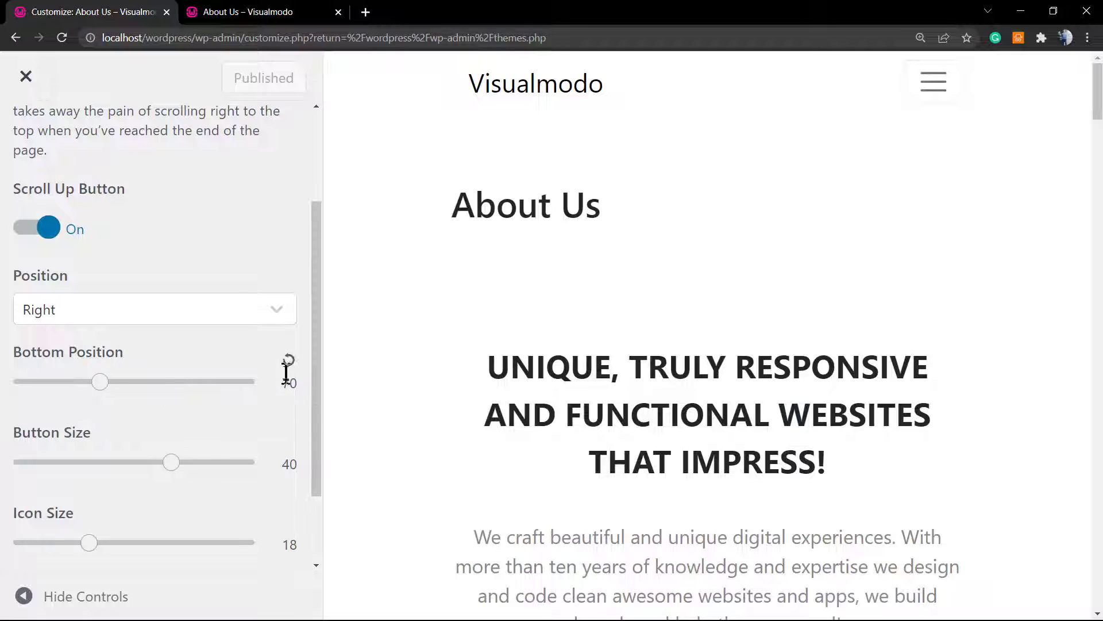
Step: Reset bottom position to 20, enlarge the button to size 60, and view the About Us page
drag(100, 381, 45, 381)
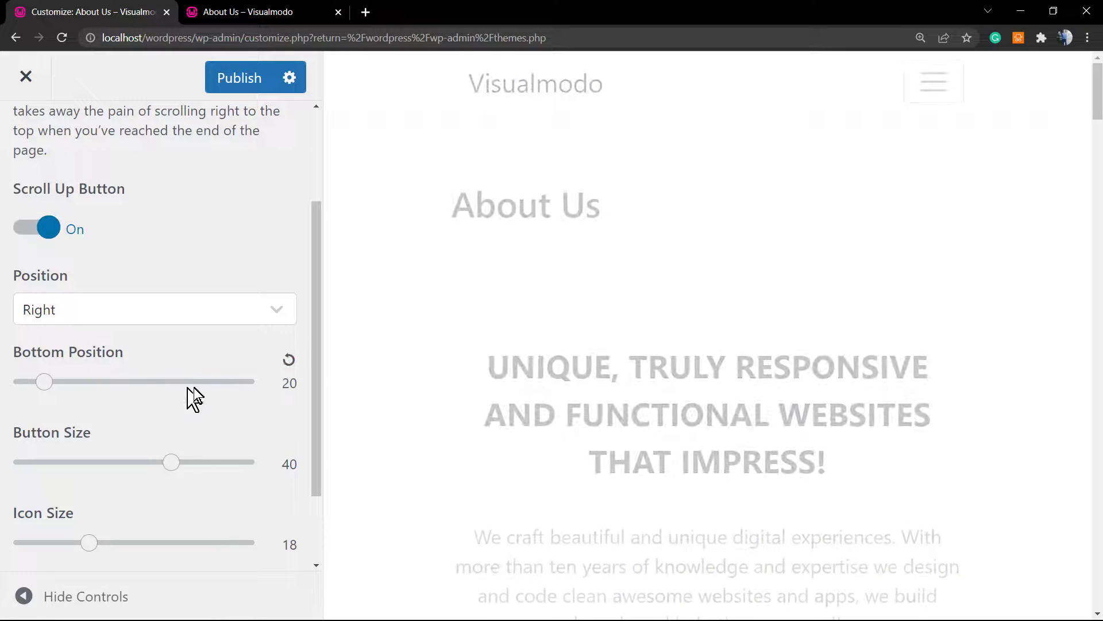
scroll(down, 3)
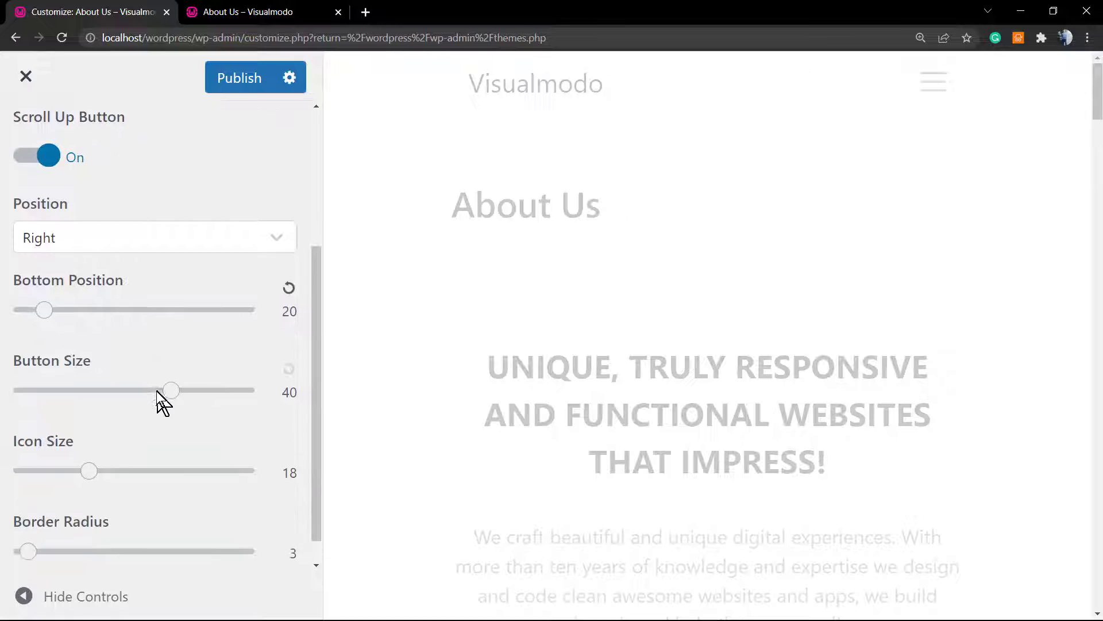
drag(171, 390, 205, 390)
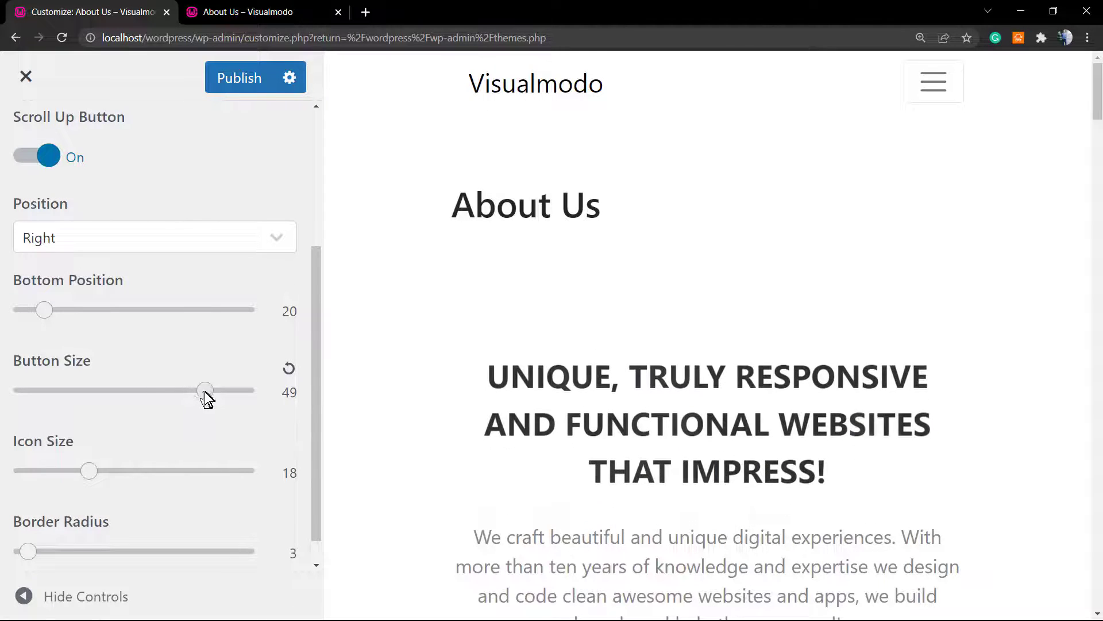
drag(205, 389, 246, 390)
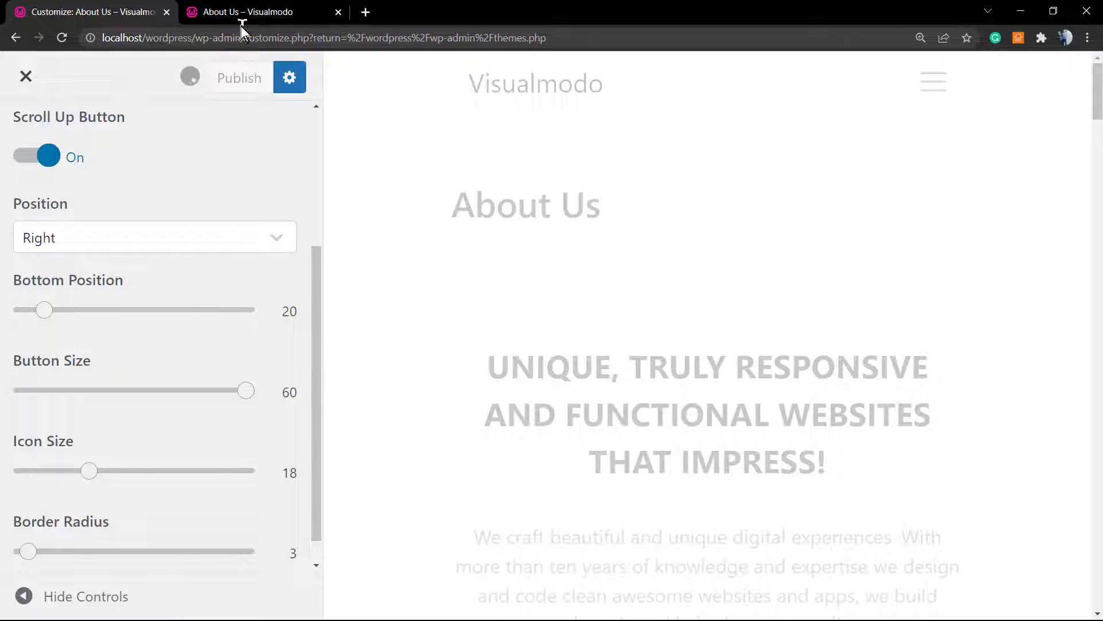
click(261, 12)
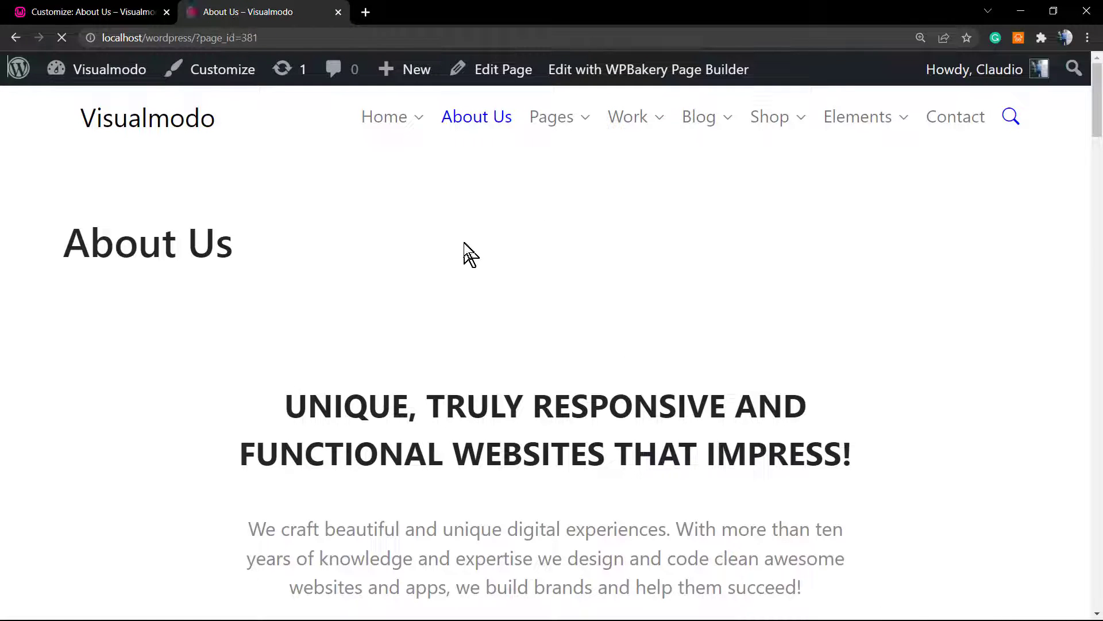
scroll(down, 3)
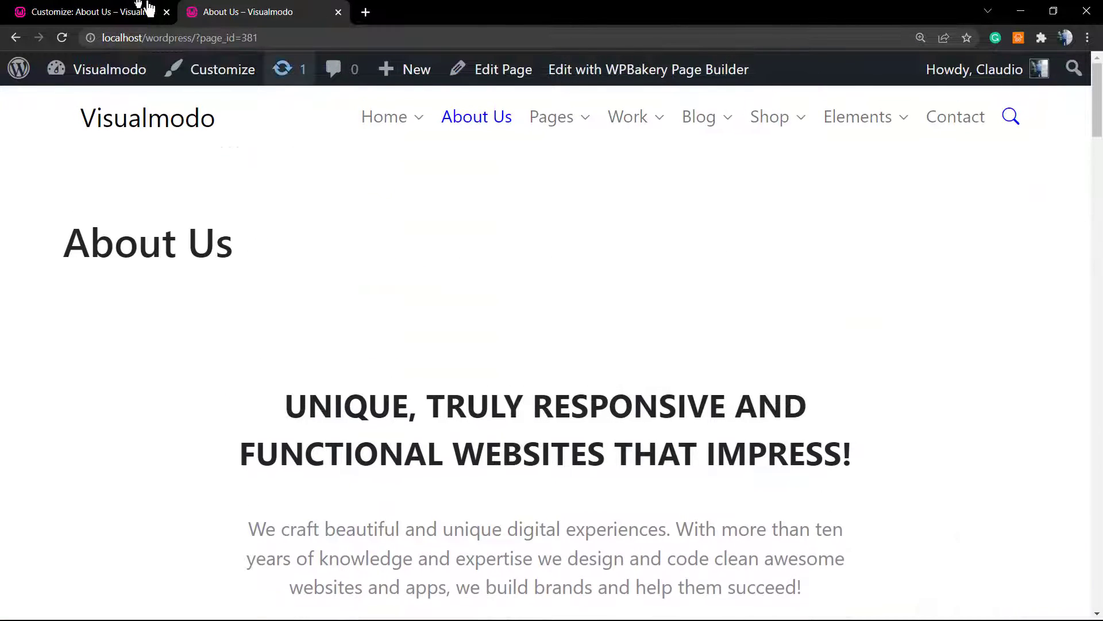
Step: Bring button size back to 40, set icon size 40, and publish the change
click(84, 12)
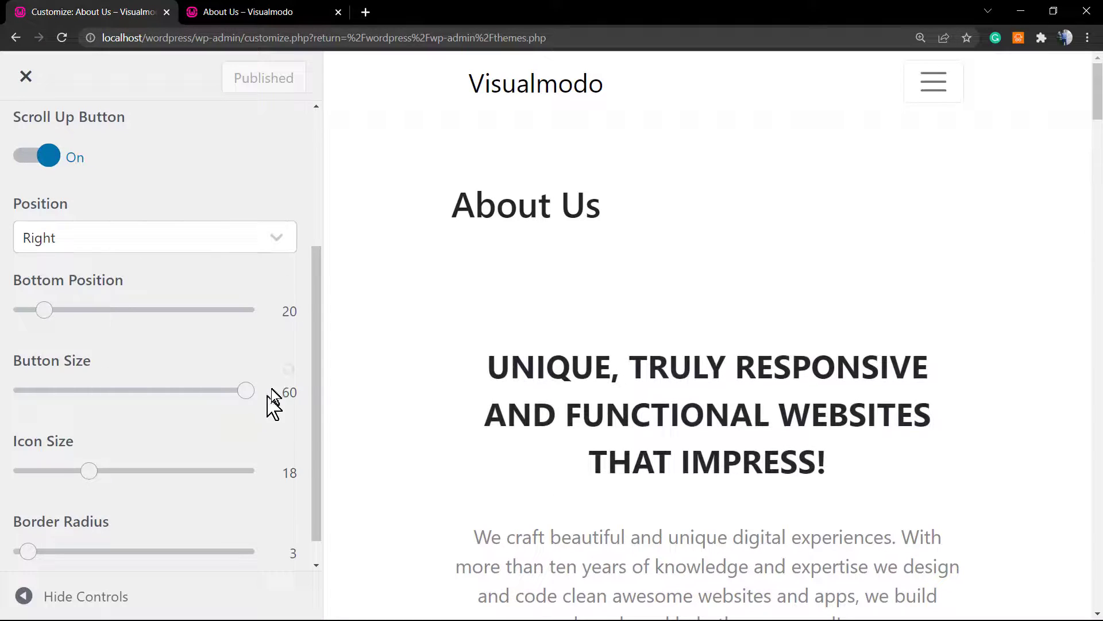
drag(246, 390, 172, 389)
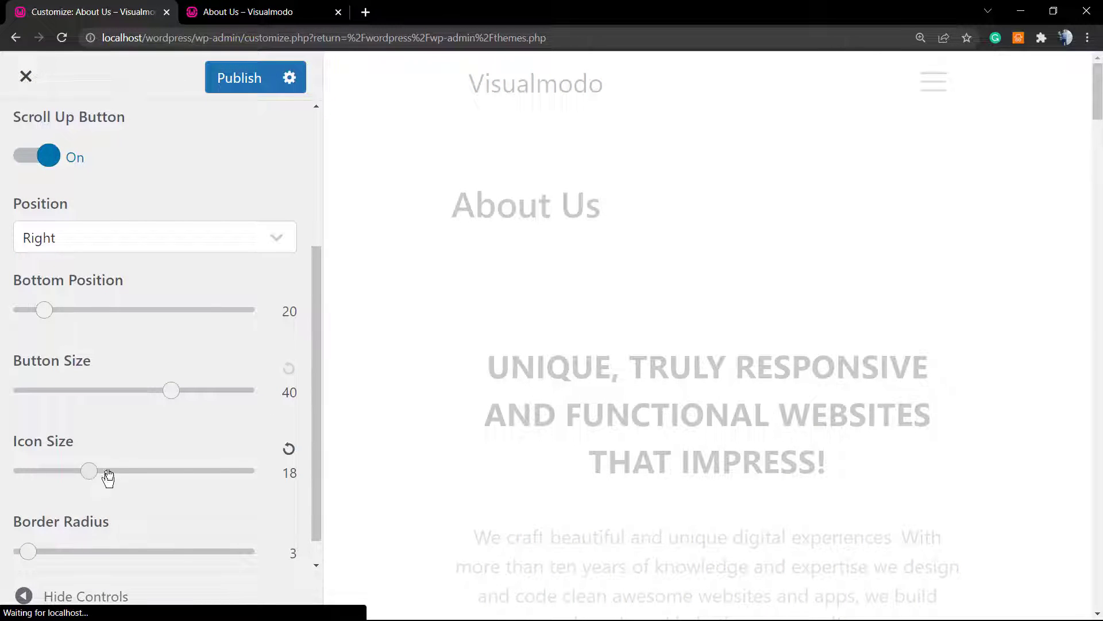
drag(88, 470, 171, 470)
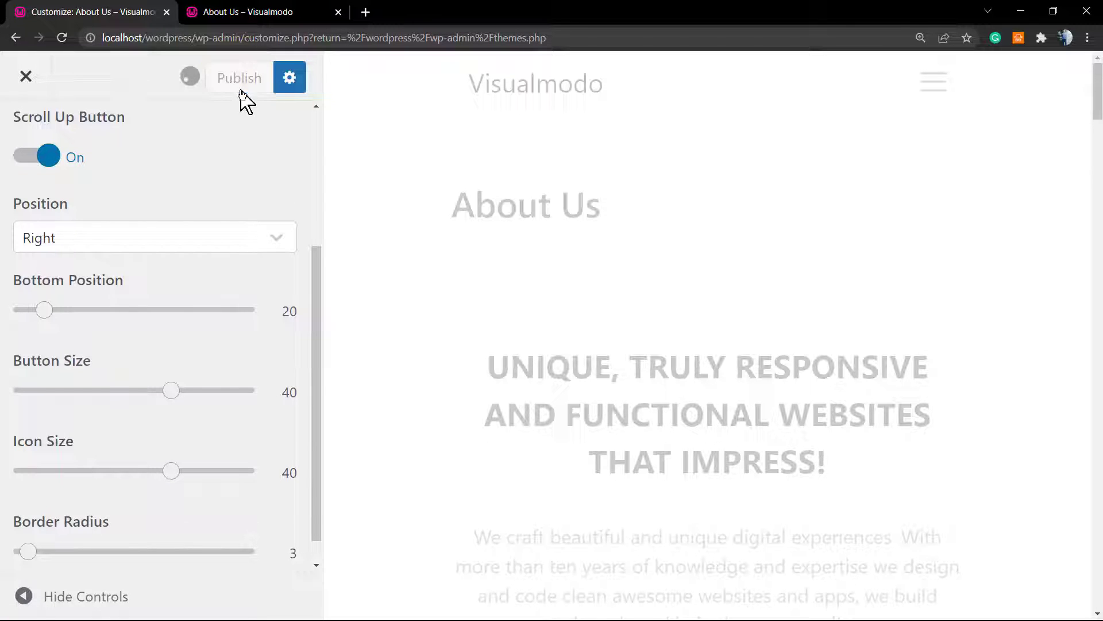
click(239, 77)
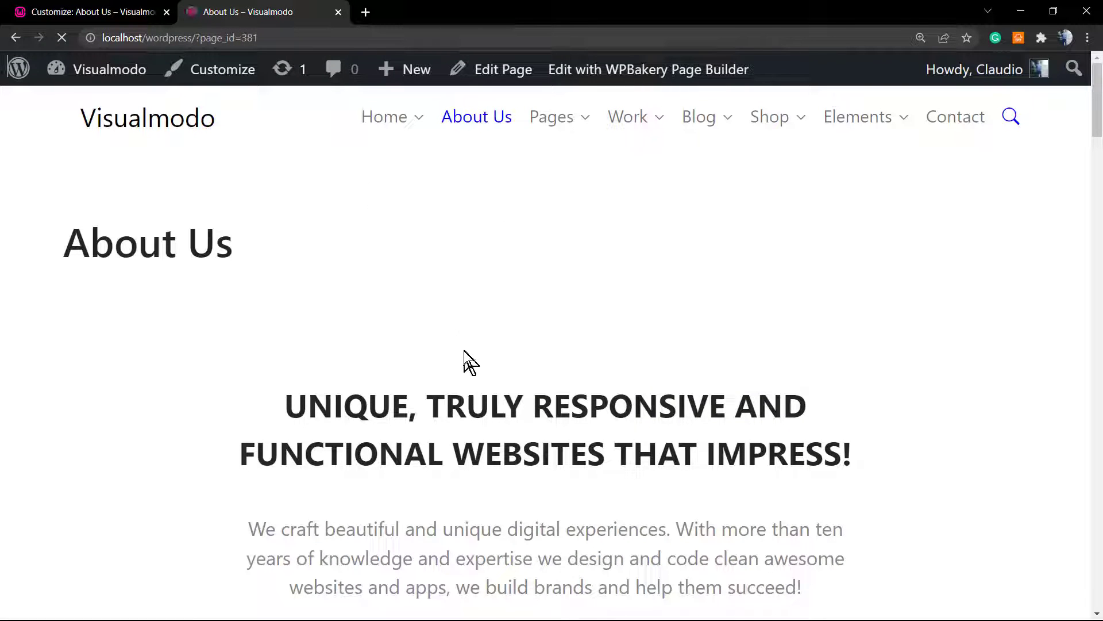
scroll(down, 3)
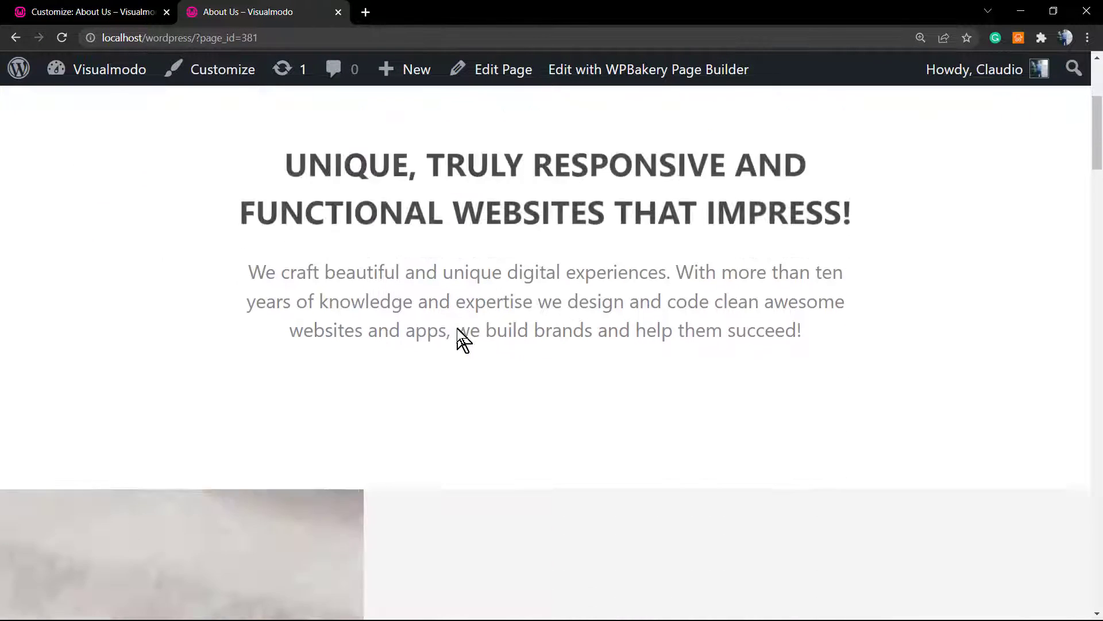
scroll(down, 3)
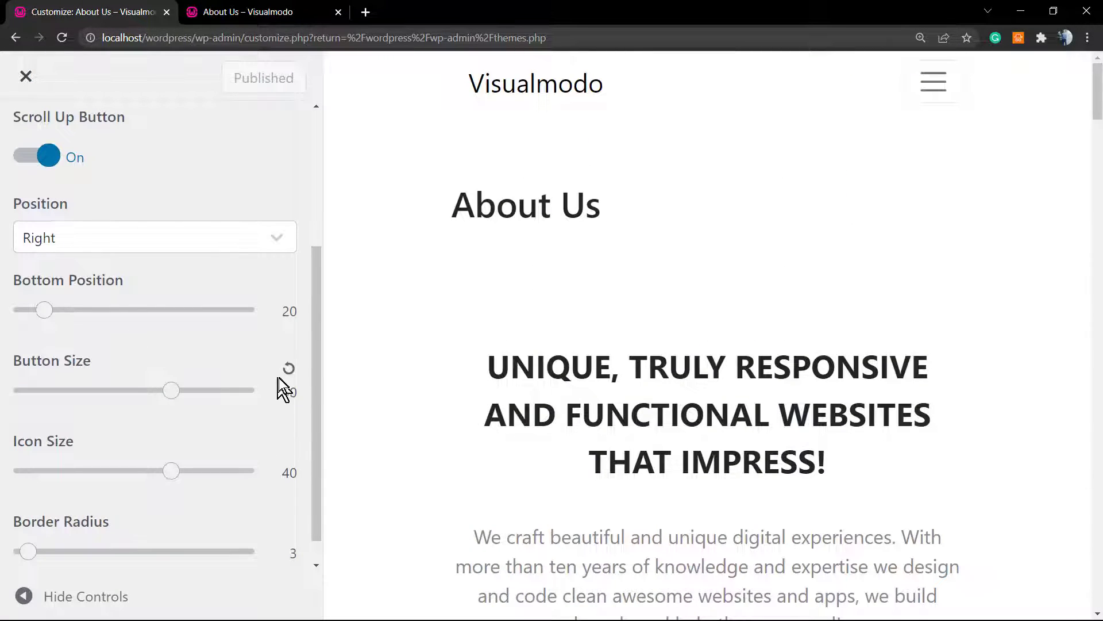
Step: Shrink the icon size to 18 and settle the border radius at 20
drag(171, 470, 89, 470)
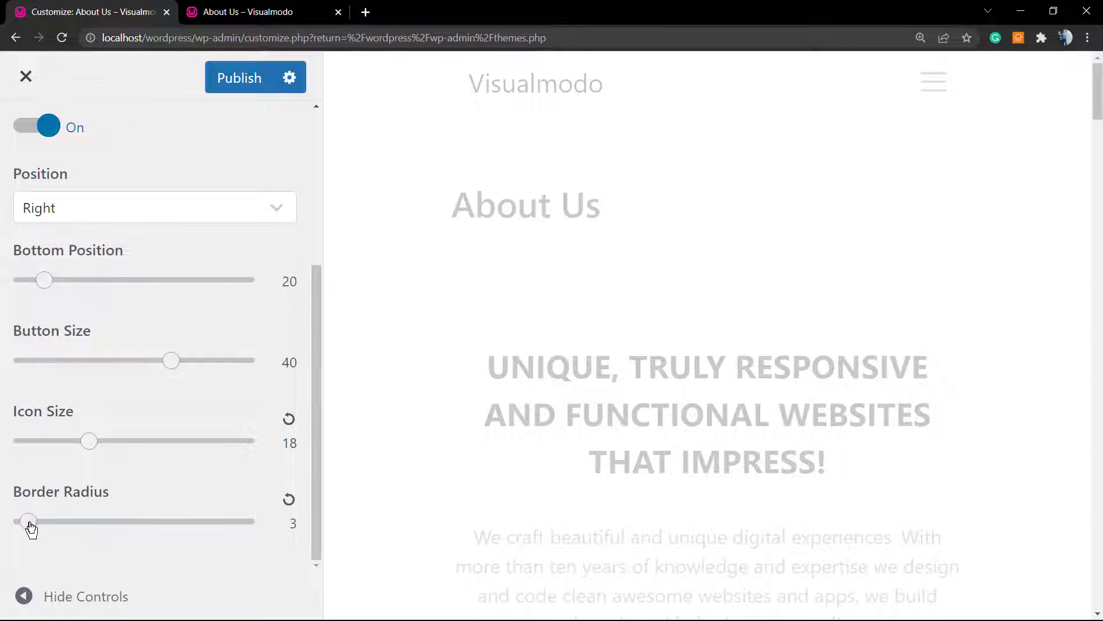
drag(28, 520, 245, 521)
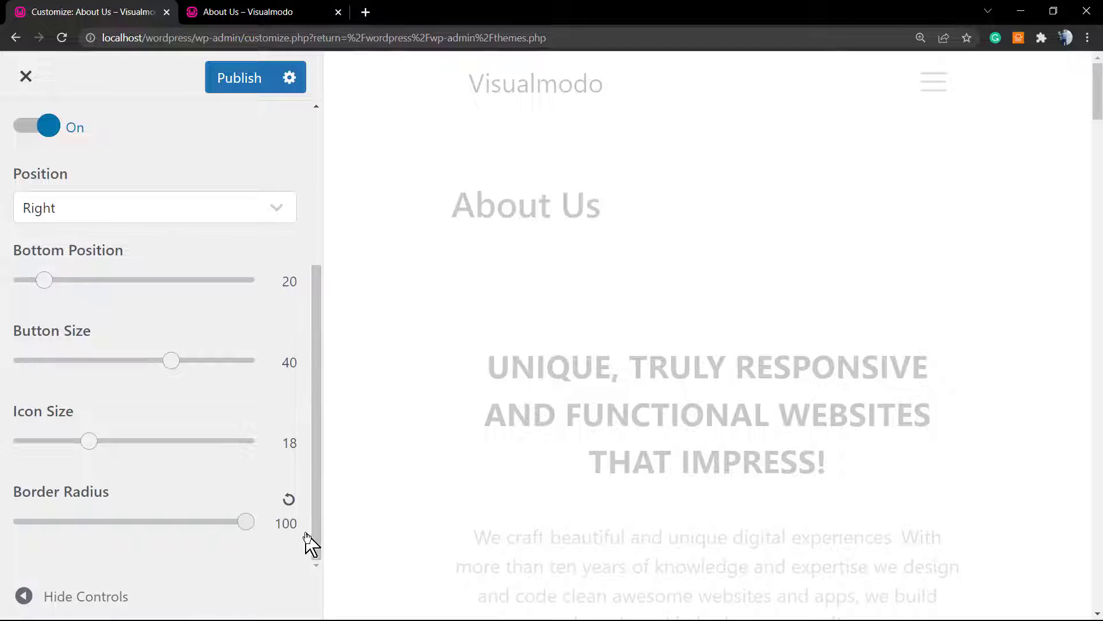
drag(245, 520, 105, 521)
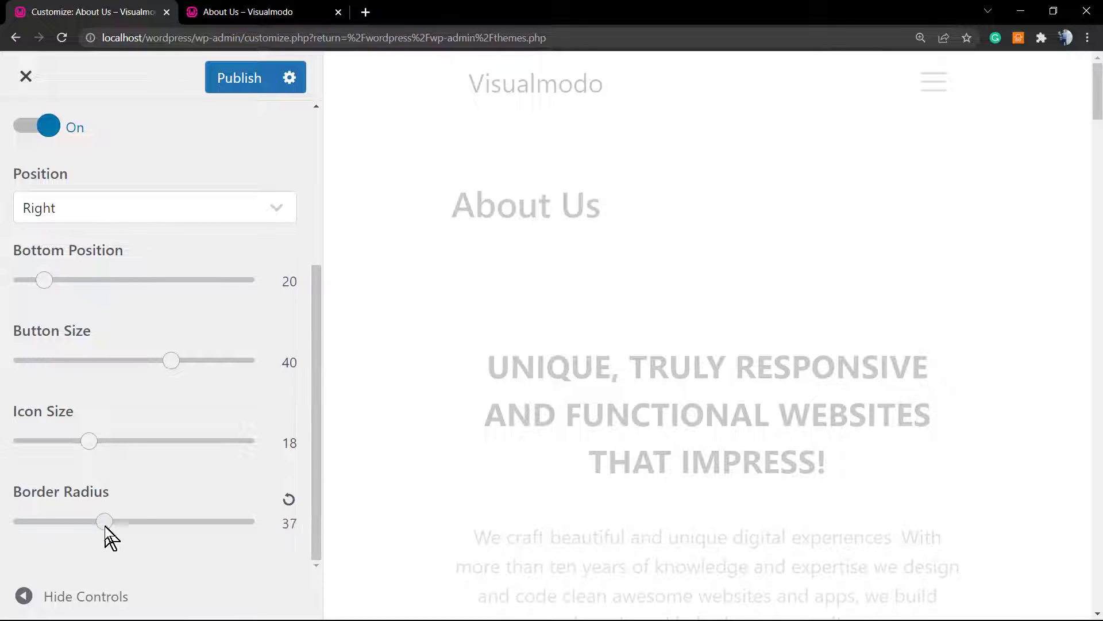
drag(104, 521, 89, 520)
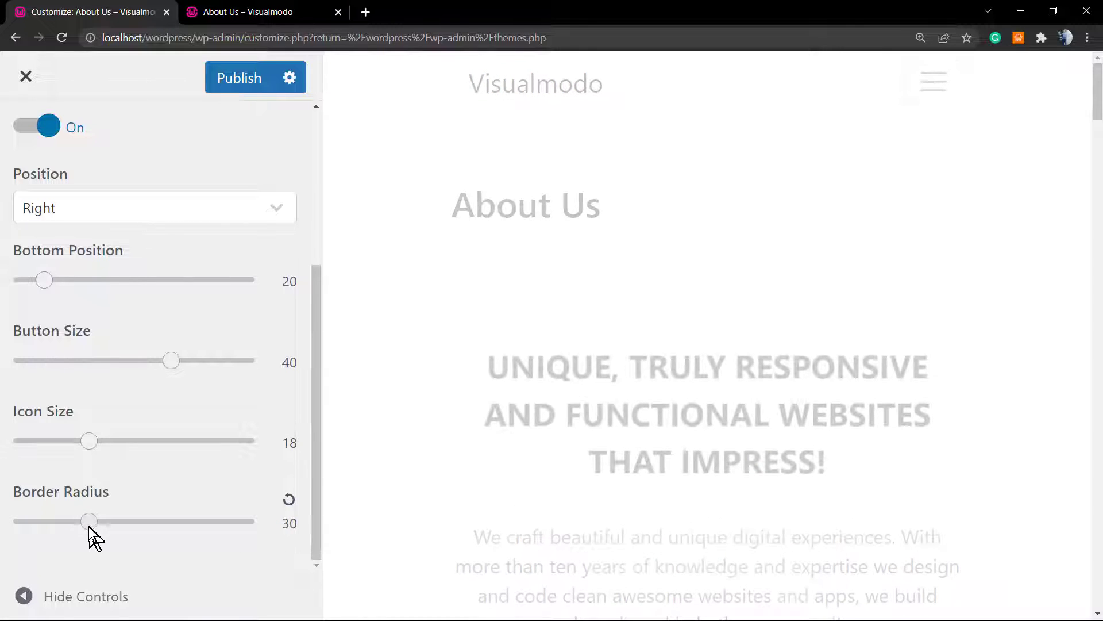
drag(88, 521, 27, 520)
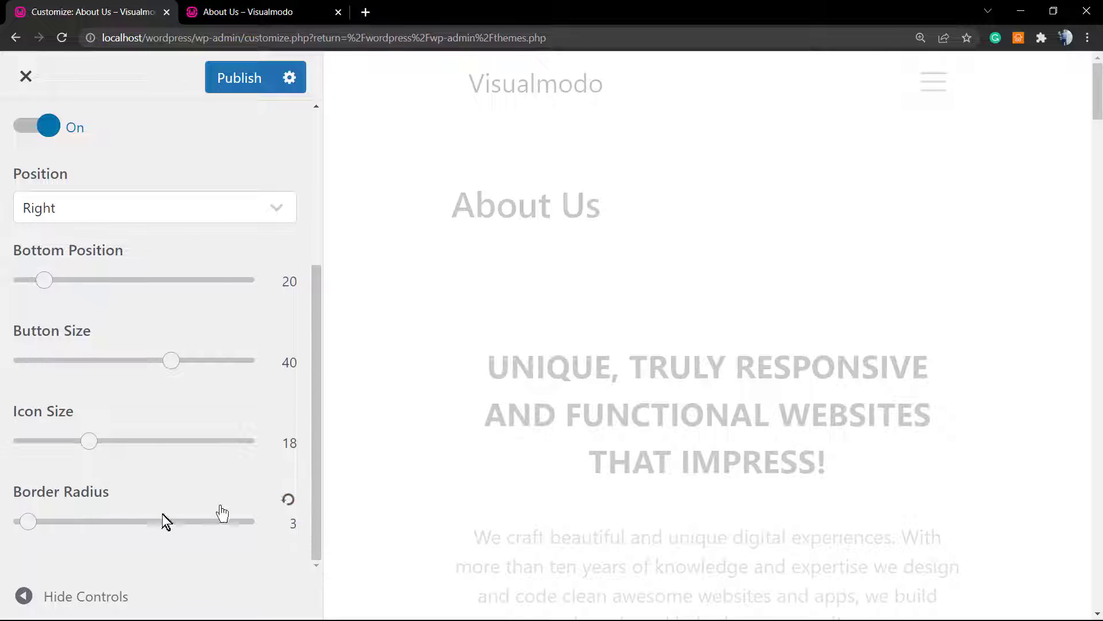
drag(27, 520, 64, 520)
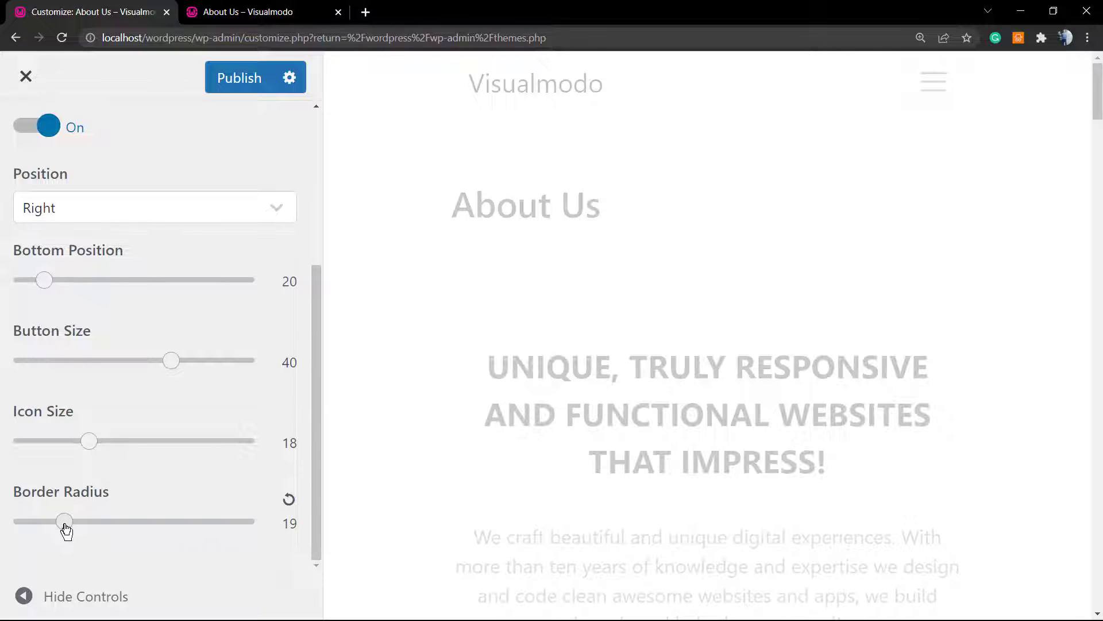
drag(64, 521, 66, 520)
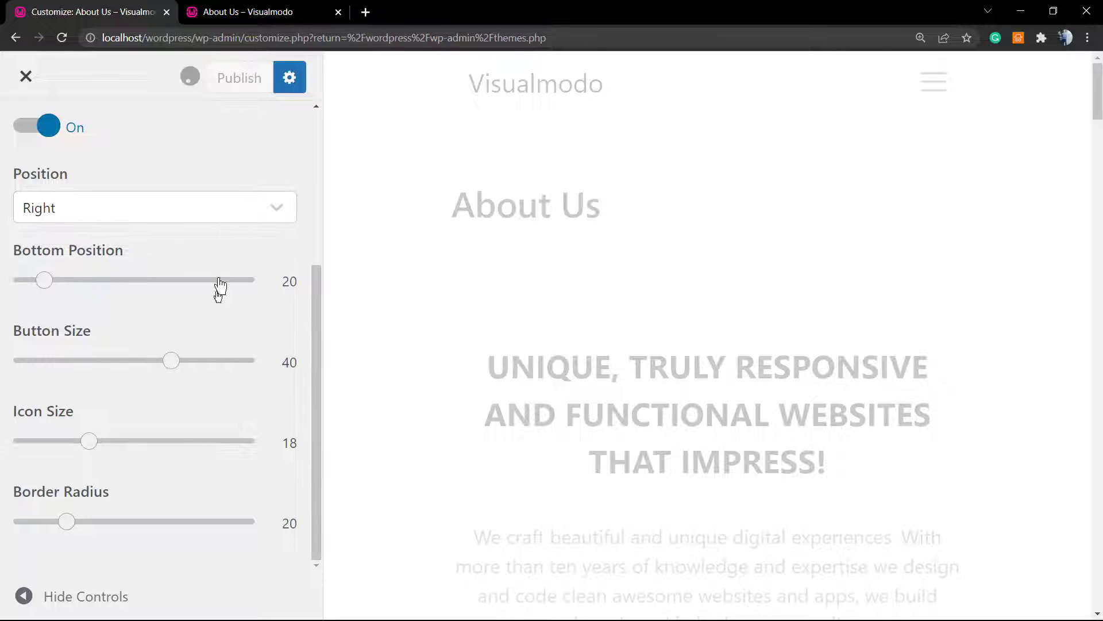
Step: View the rounded button on the live About Us page and return to the Customizer
click(239, 77)
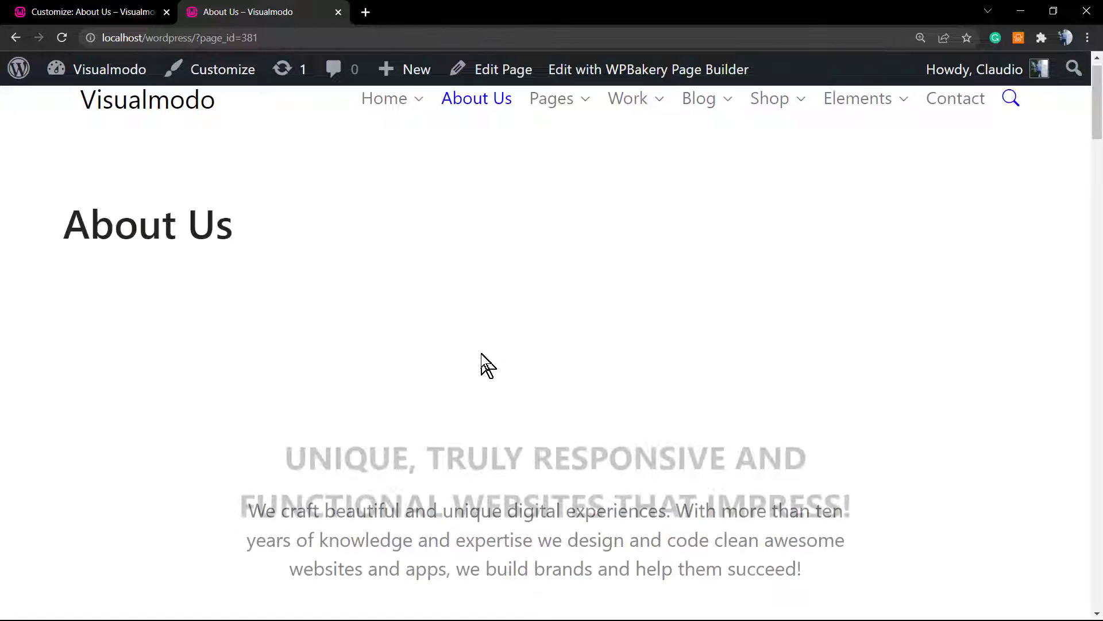
scroll(down, 3)
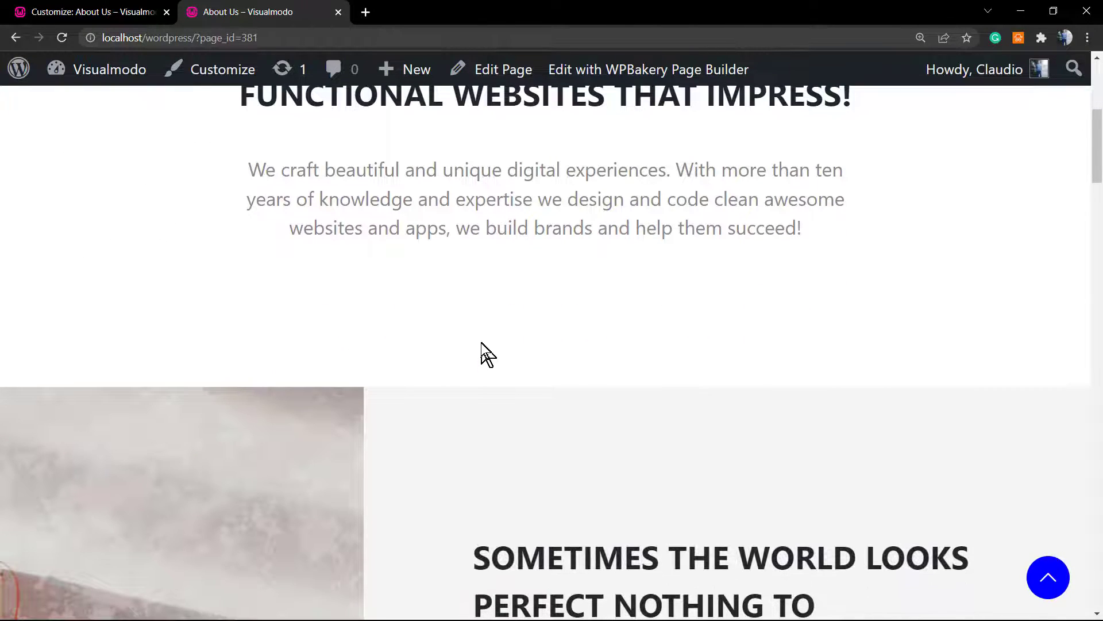
mouse_move(1048, 577)
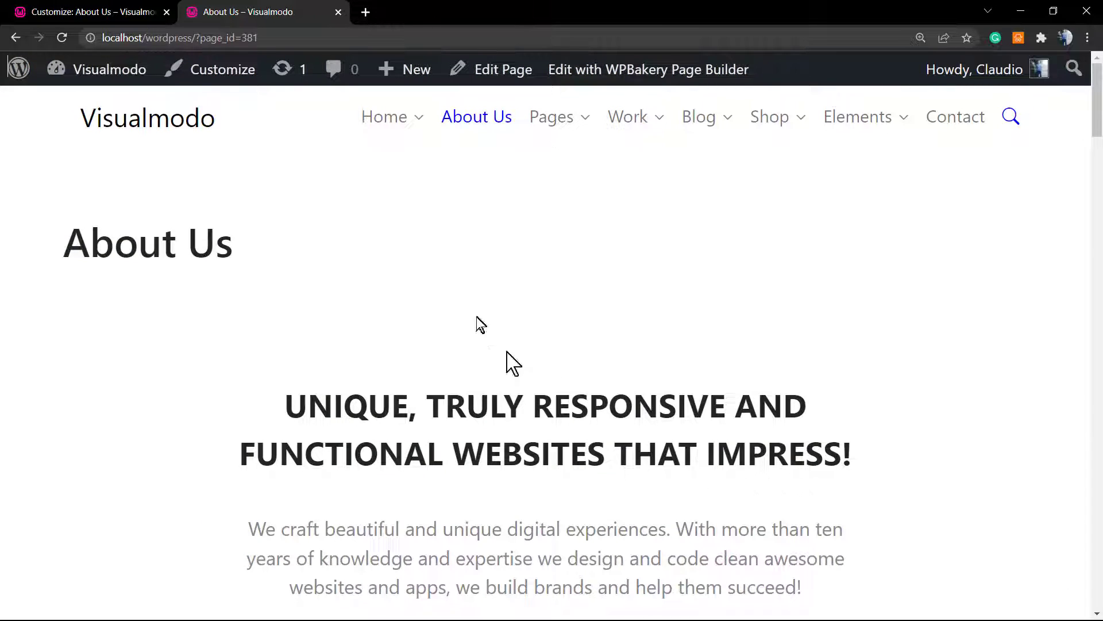
click(84, 12)
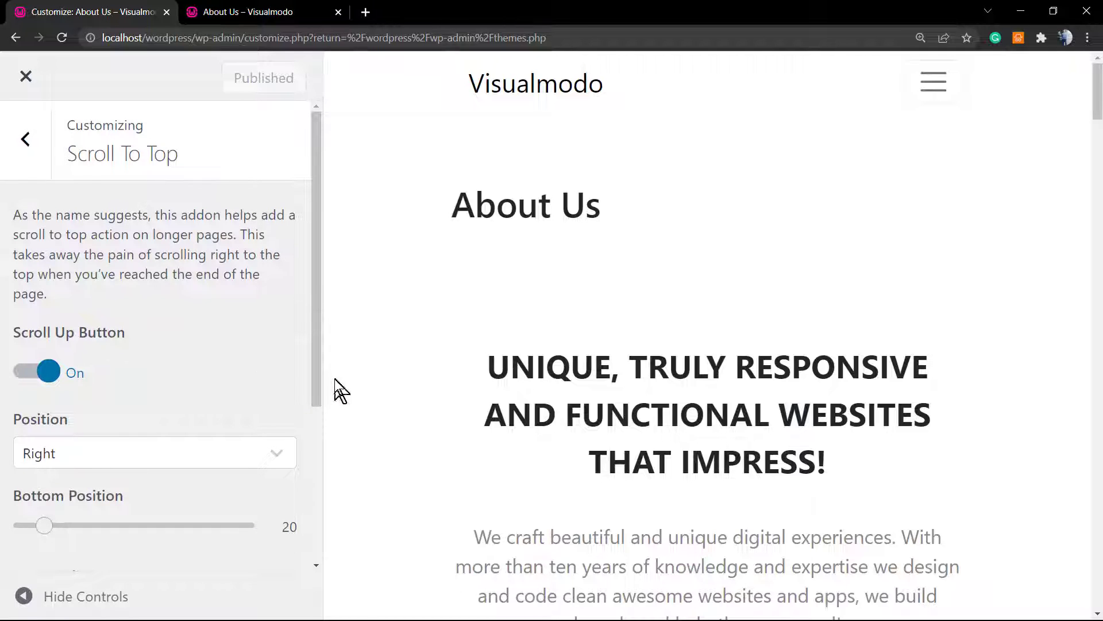
Step: Set button size 60 and icon size 30, scrolling the About Us preview to see it
scroll(down, 3)
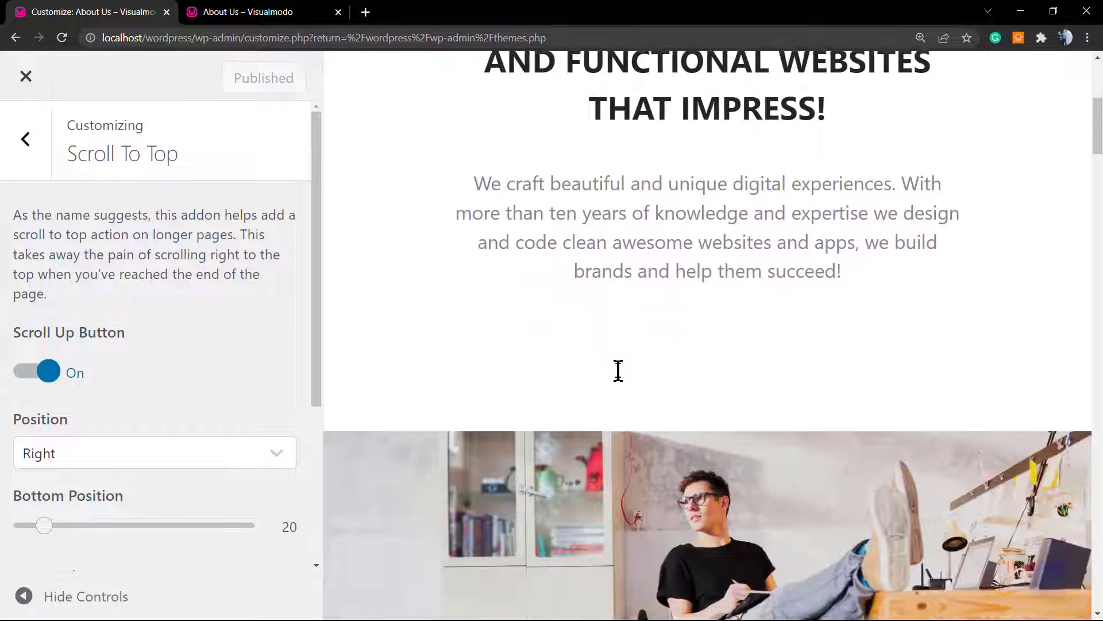
scroll(down, 3)
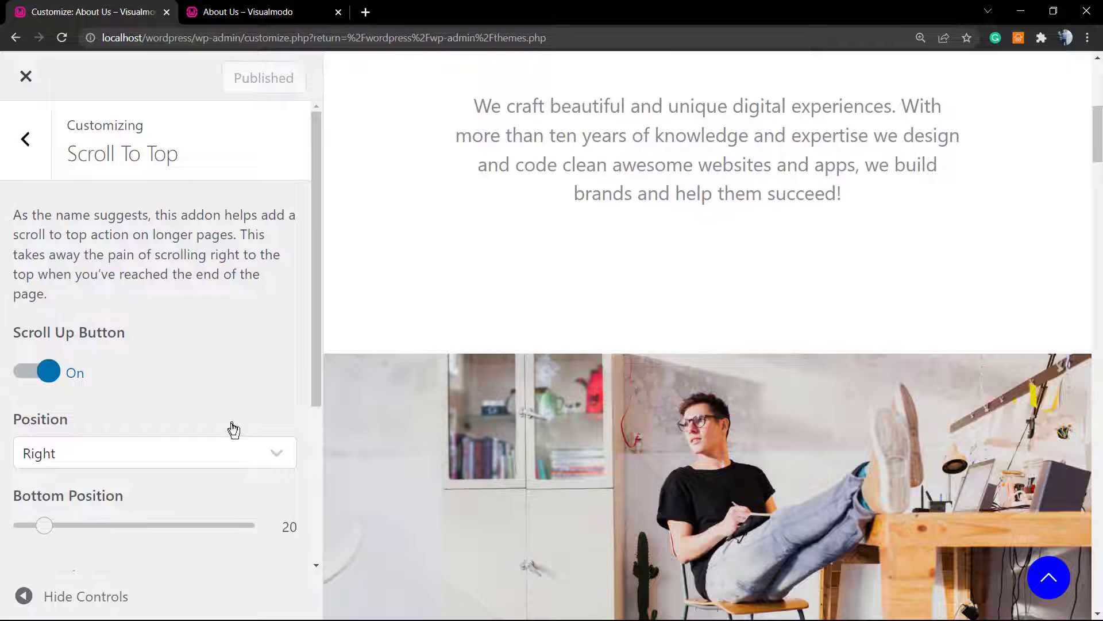
scroll(down, 3)
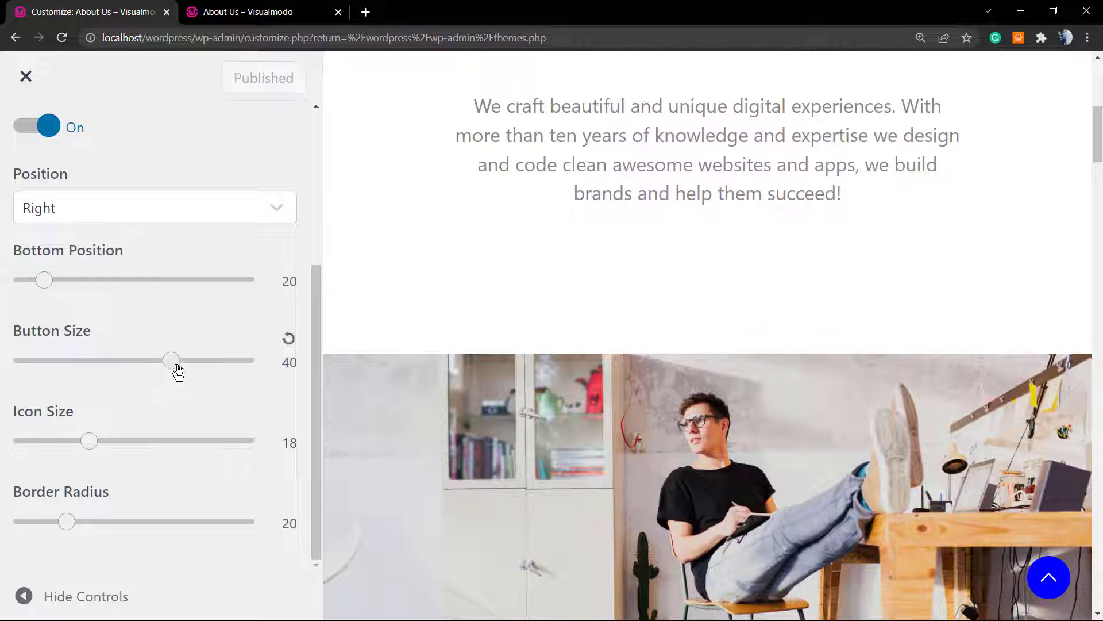
drag(171, 359, 214, 360)
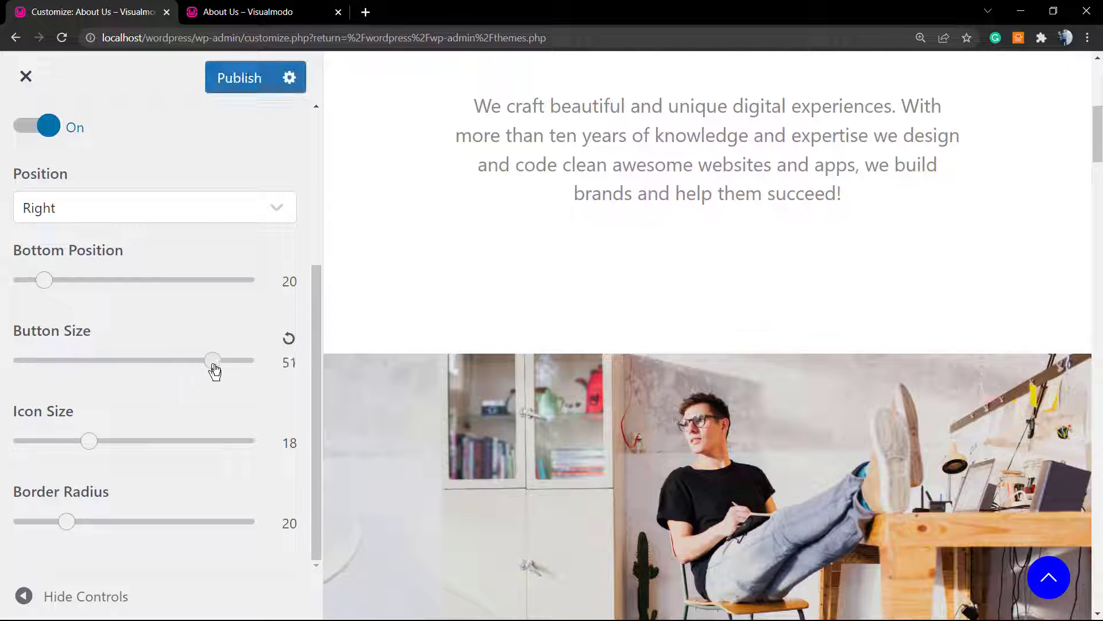
drag(214, 360, 244, 360)
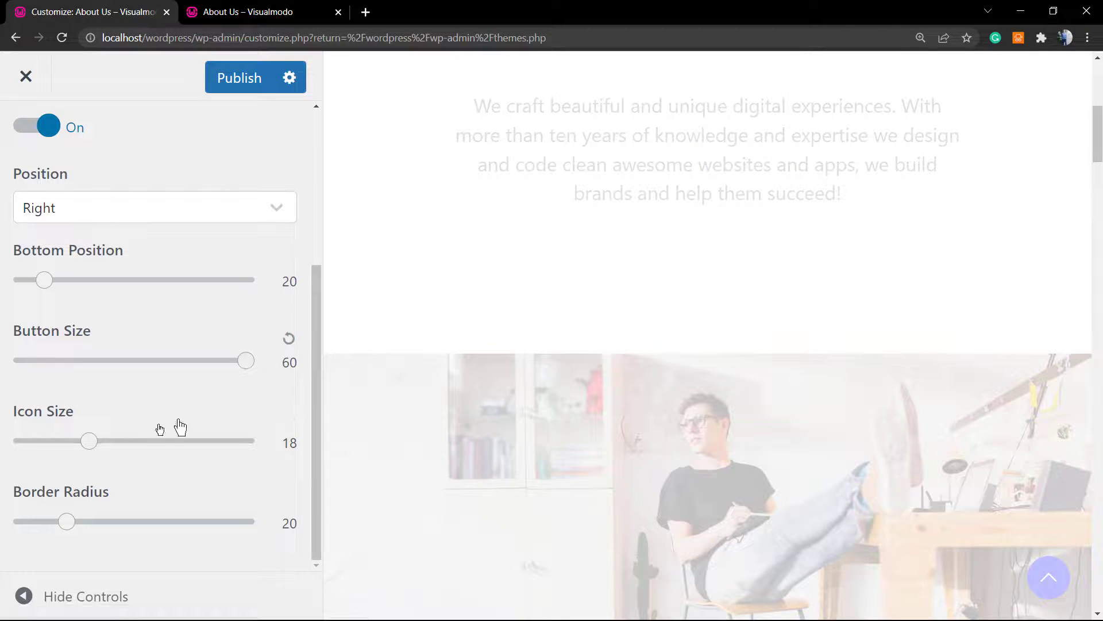
drag(89, 440, 133, 440)
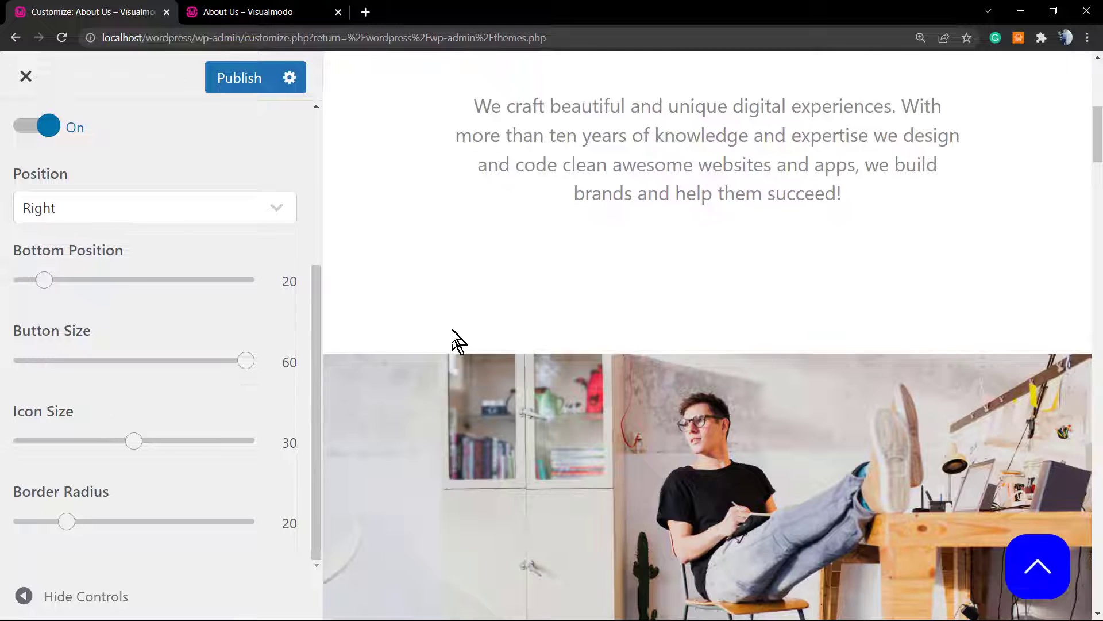
scroll(down, 3)
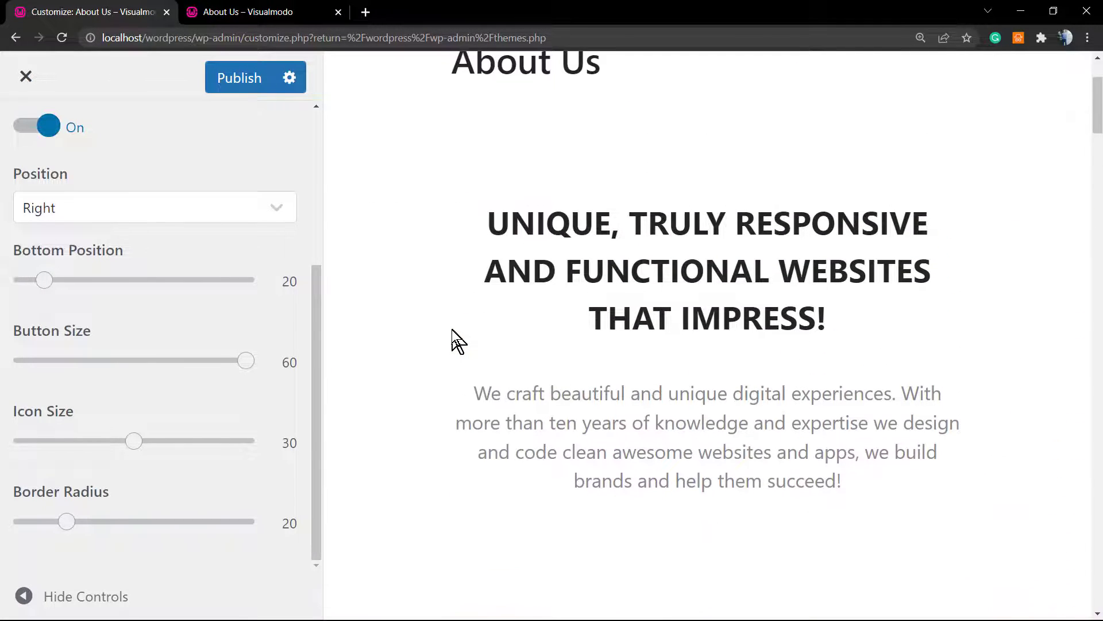
scroll(down, 3)
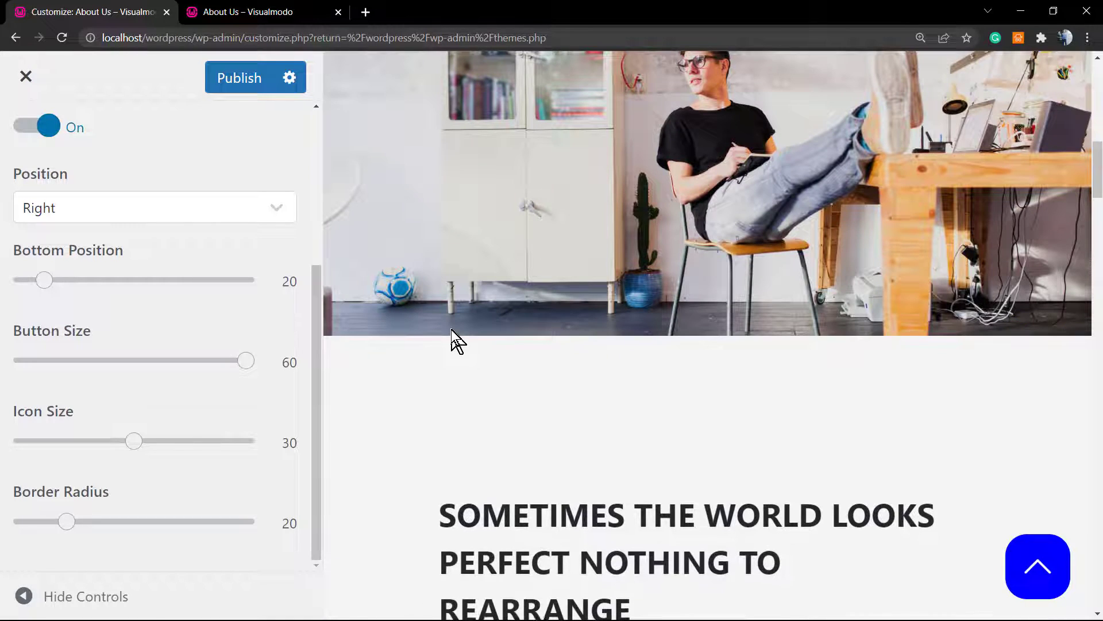
scroll(down, 3)
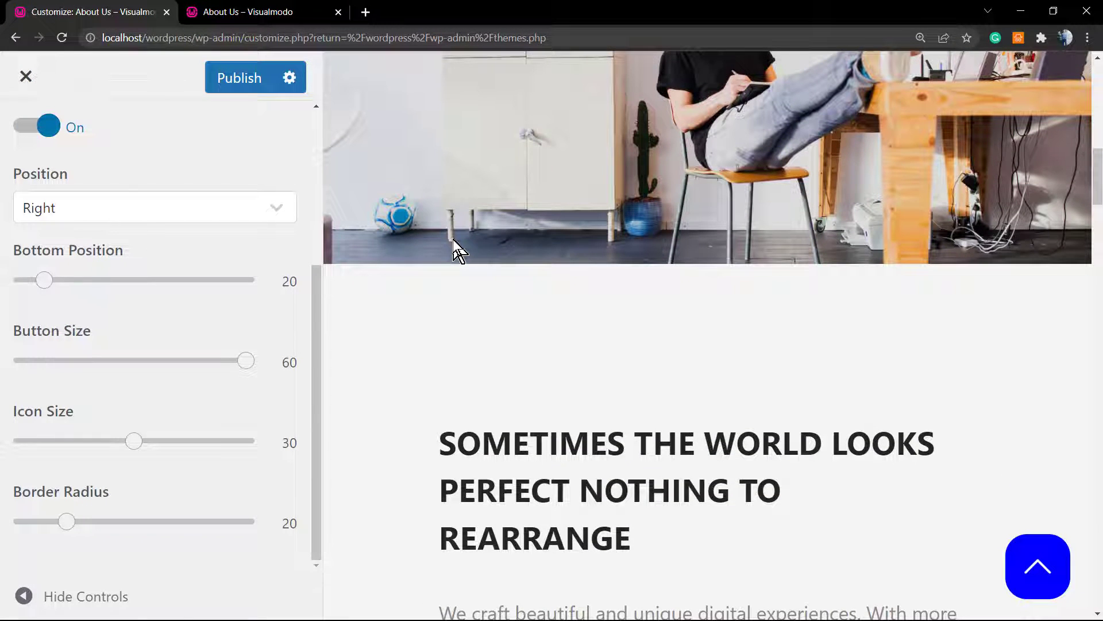
scroll(down, 3)
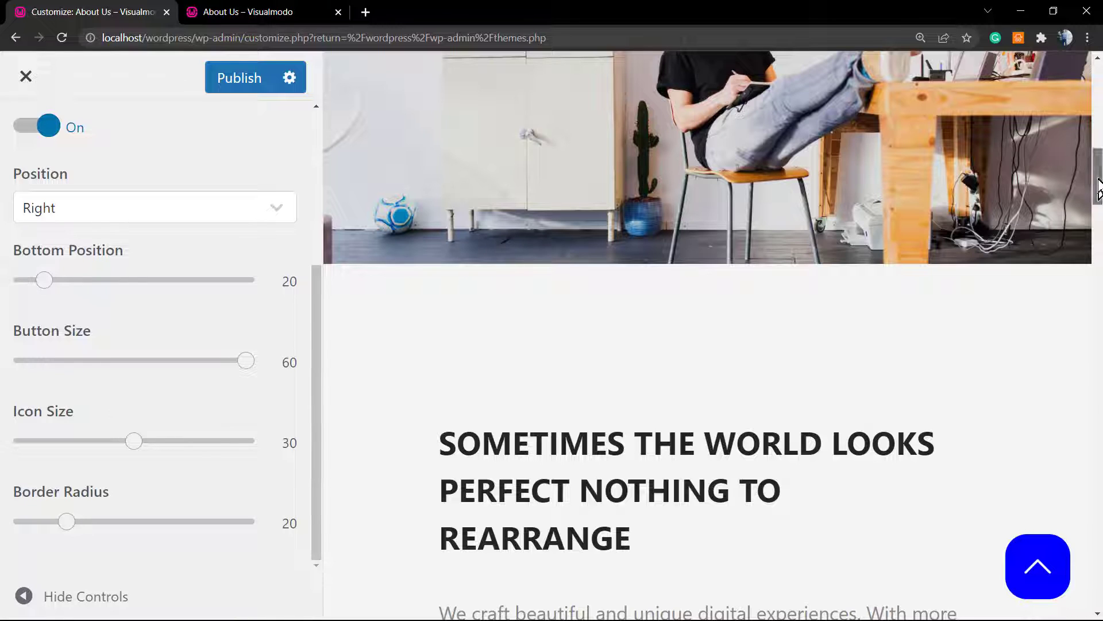